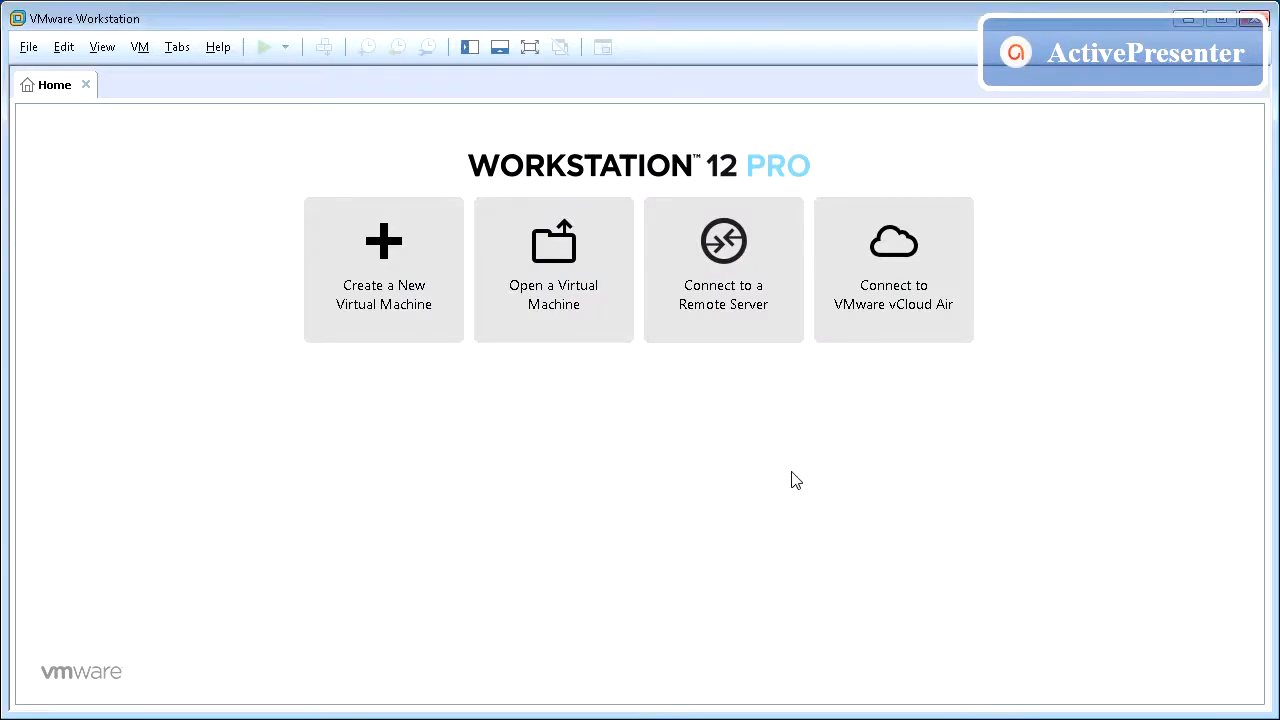
mouse_move(730, 455)
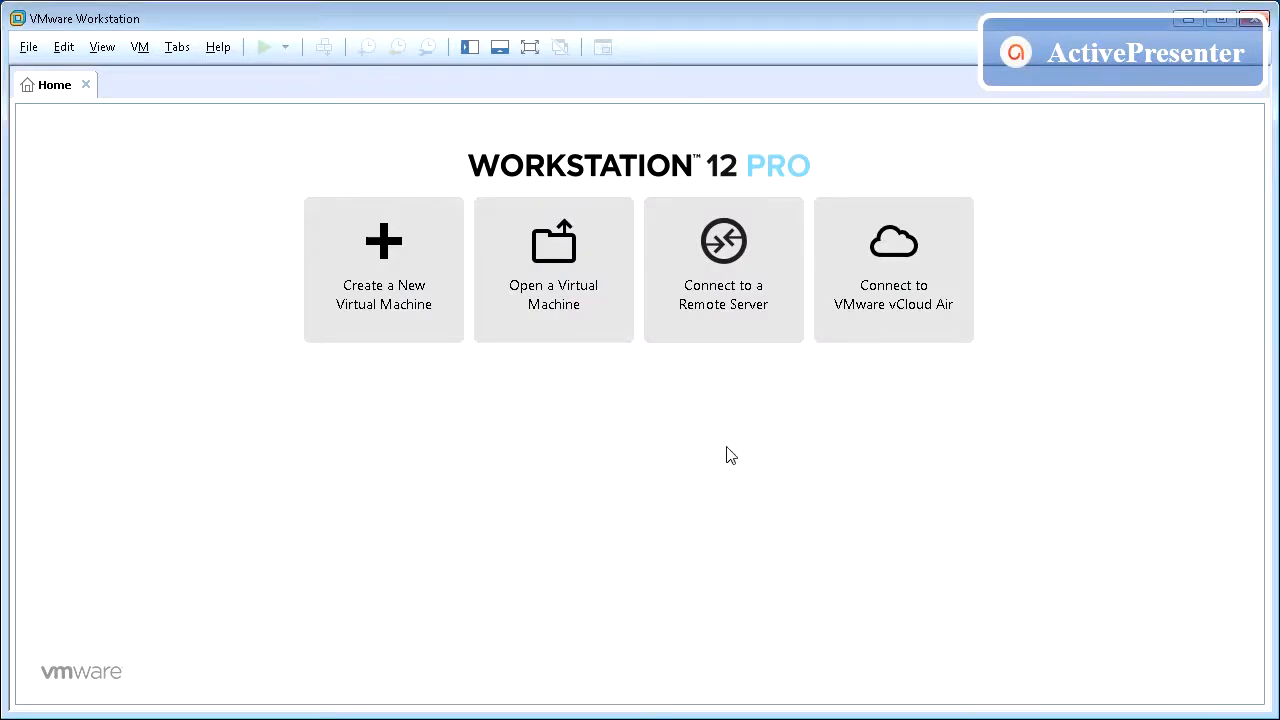
mouse_move(117, 162)
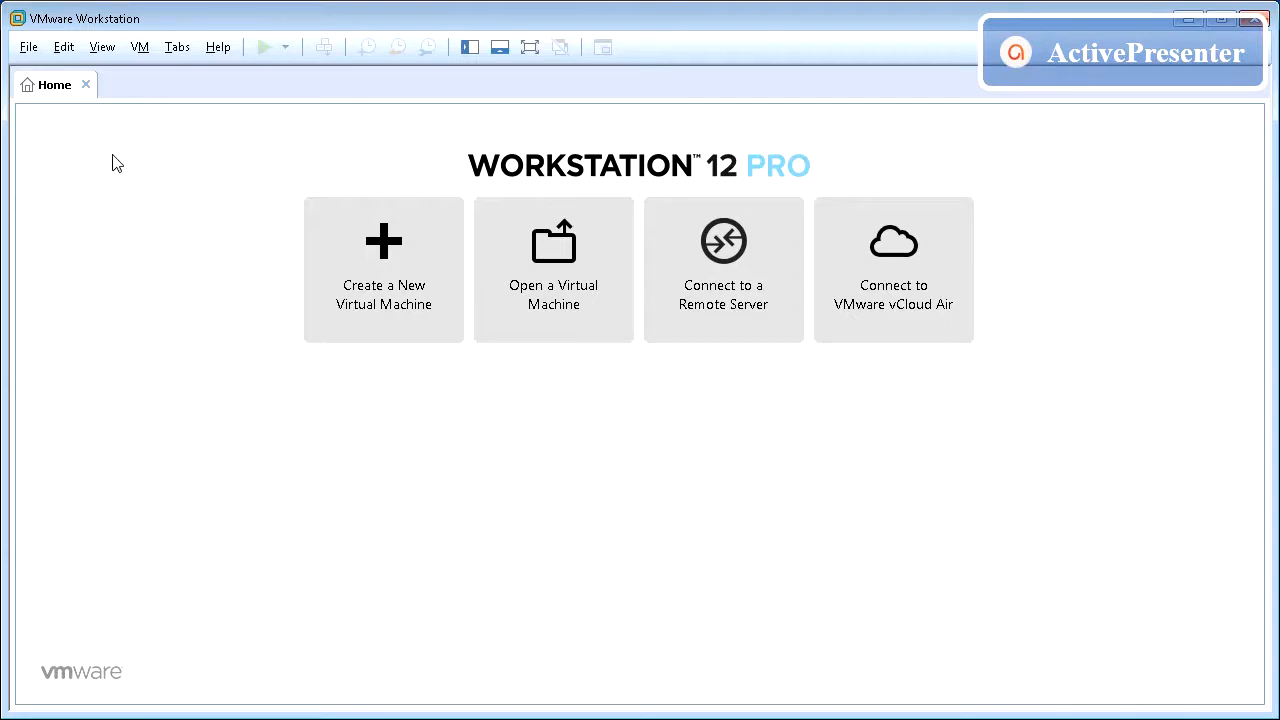
mouse_move(91, 283)
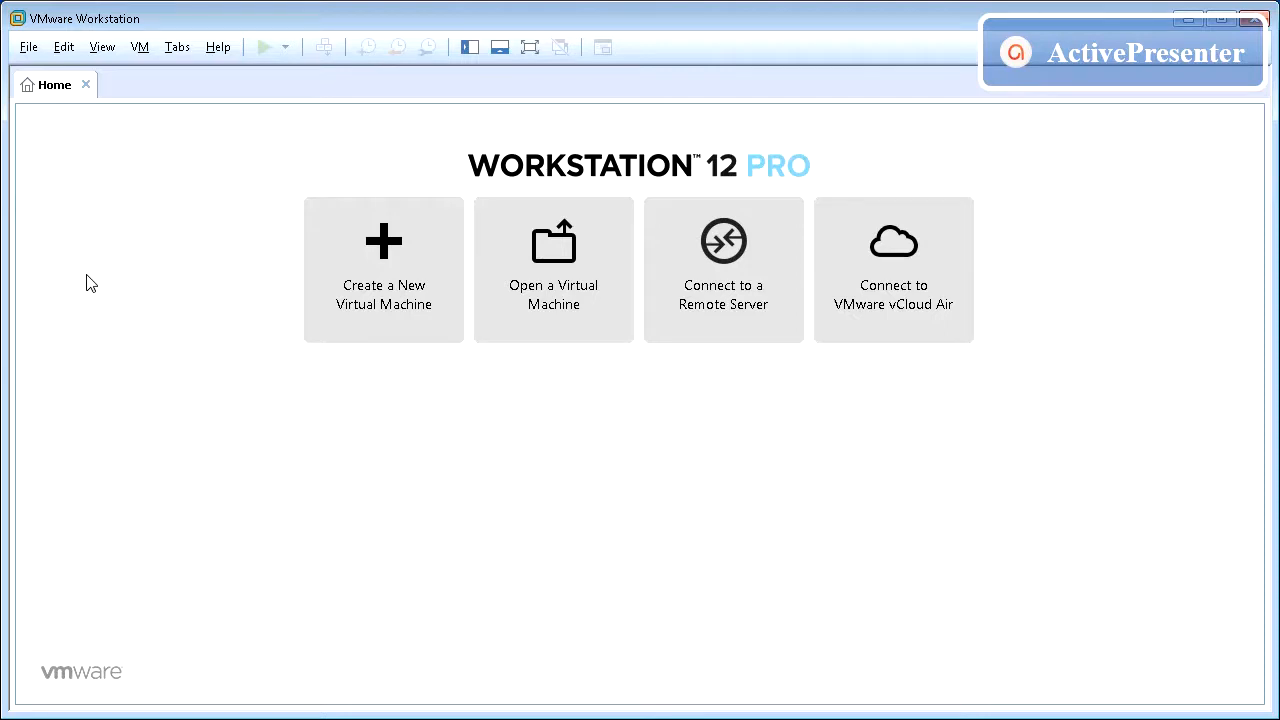
mouse_move(103, 149)
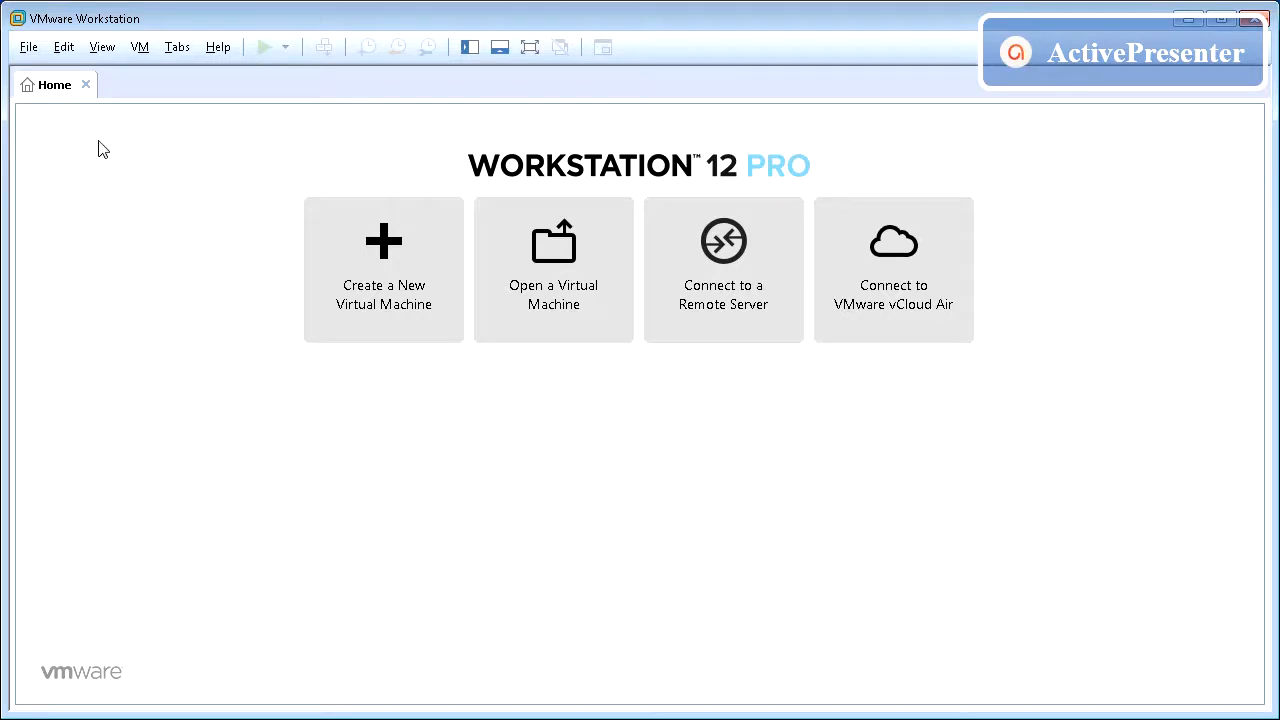
Open the Virtual Network Editor from the Edit menu and select the VMnet8 NAT network.
left_click(63, 46)
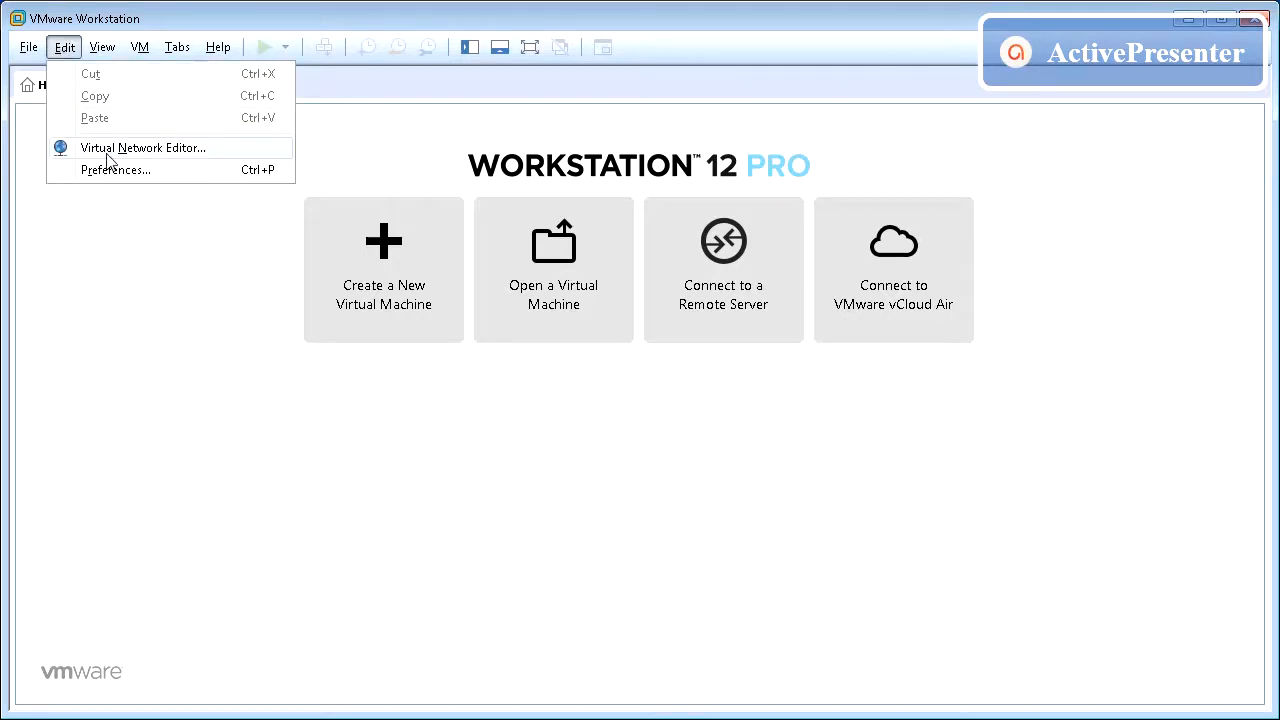
left_click(142, 147)
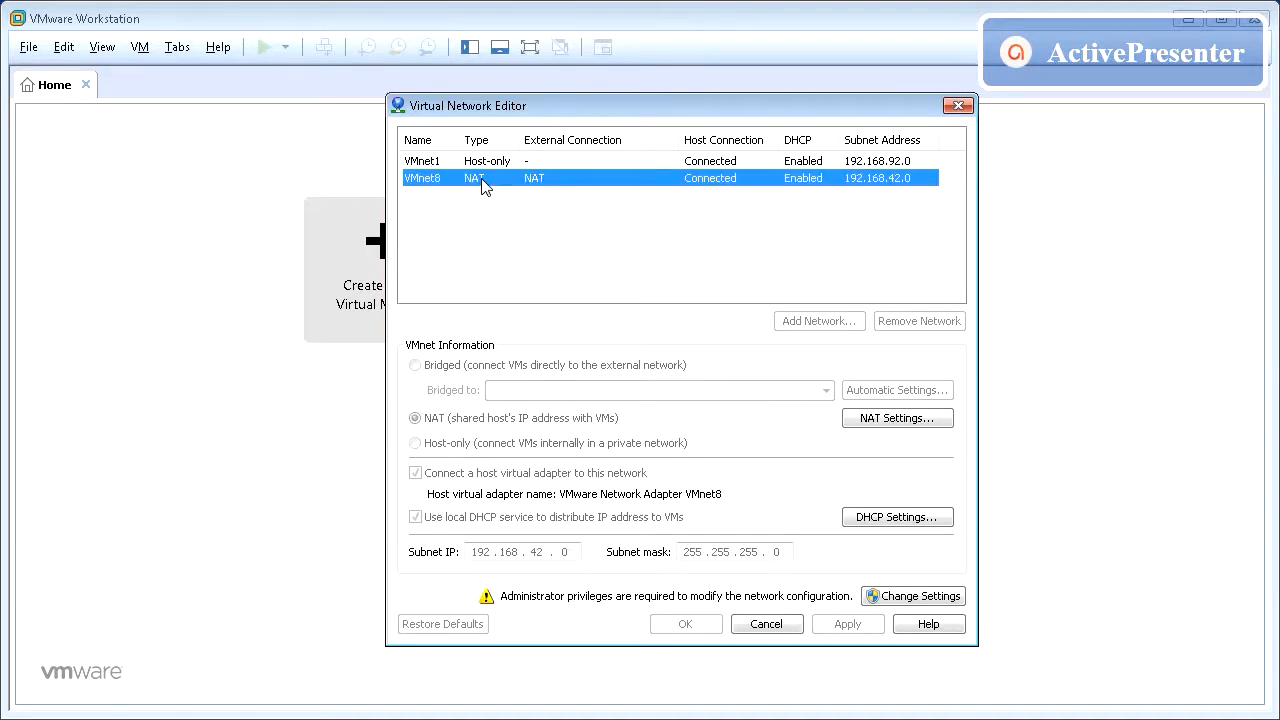
left_click(519, 235)
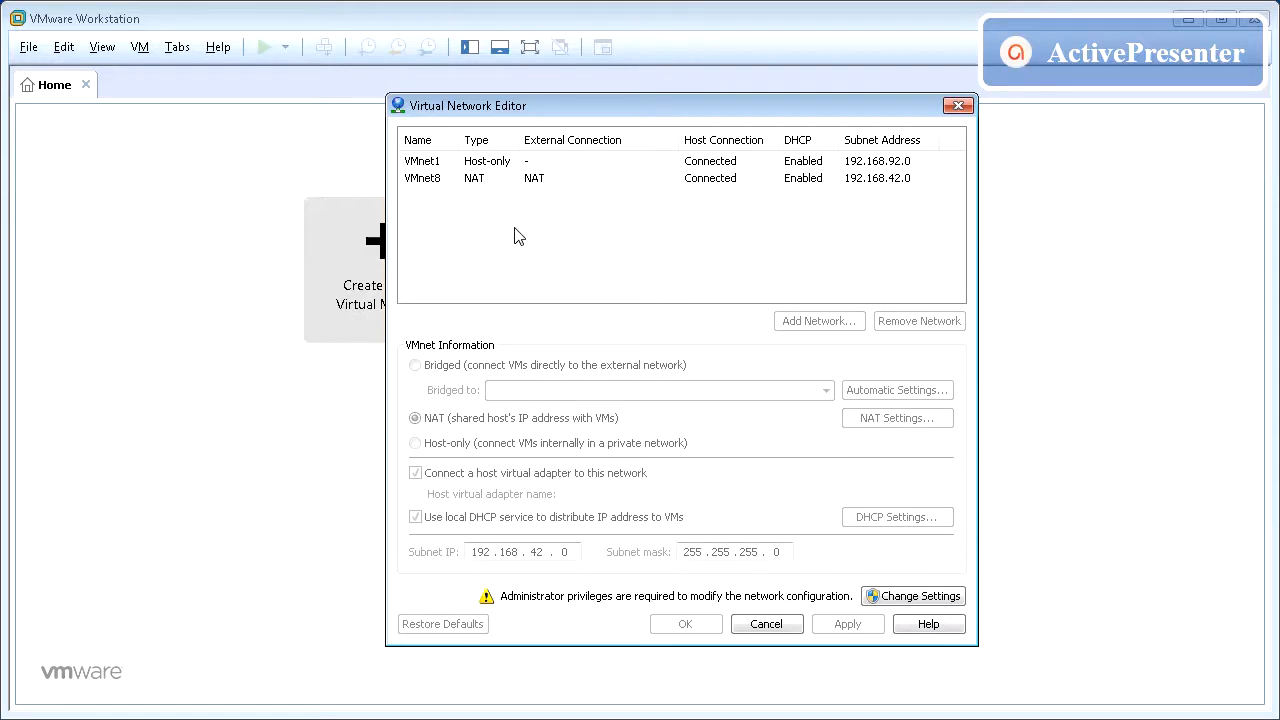
mouse_move(646, 357)
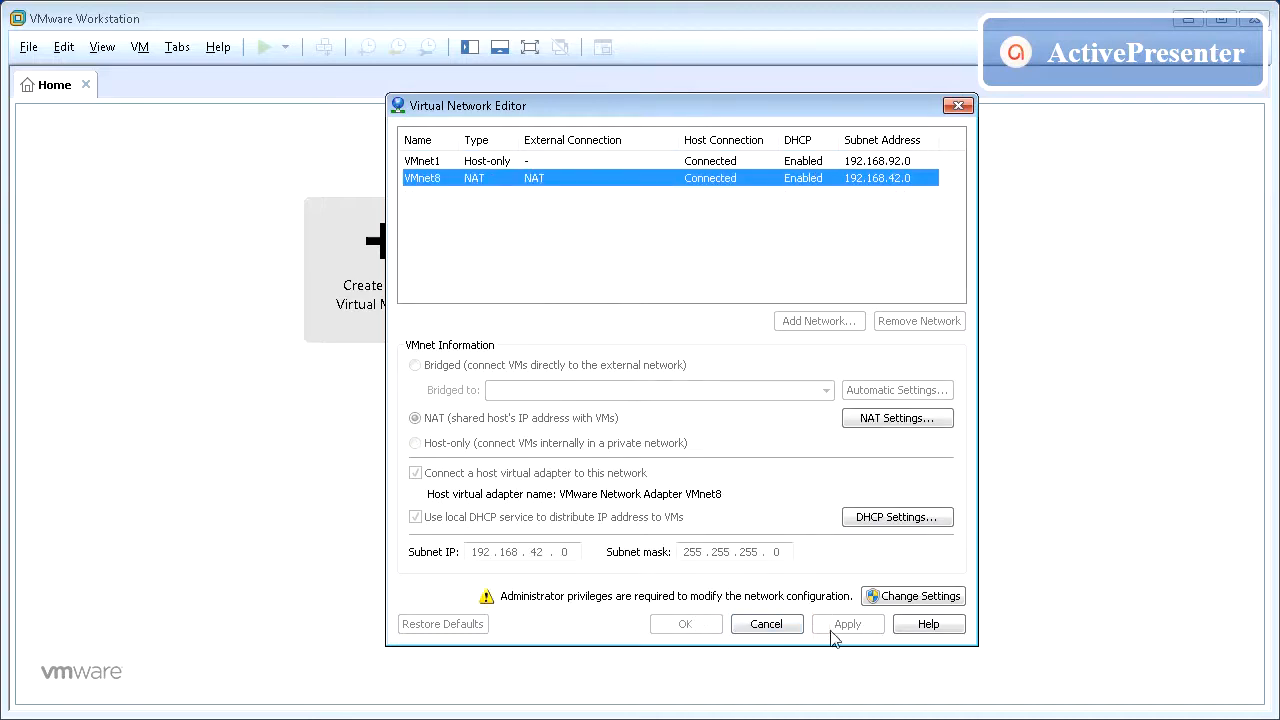
mouse_move(522, 610)
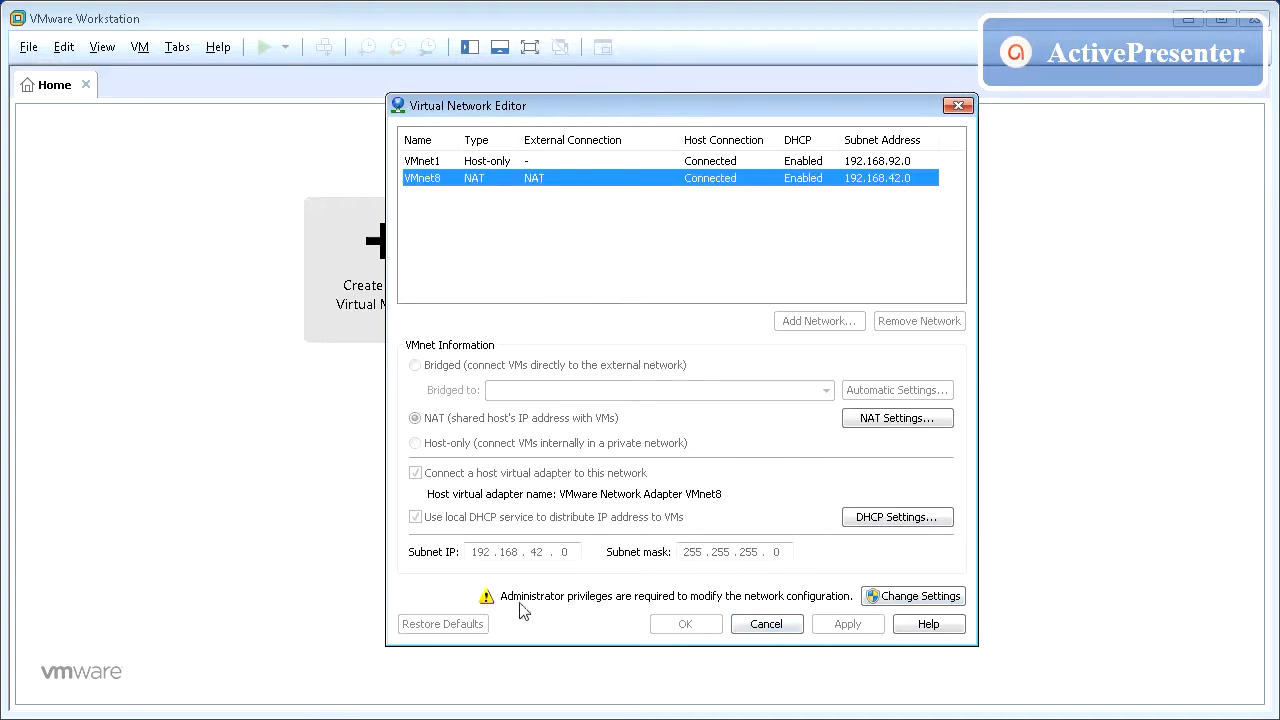
Grant the network editor administrator rights and begin adding a new virtual network.
left_click(912, 596)
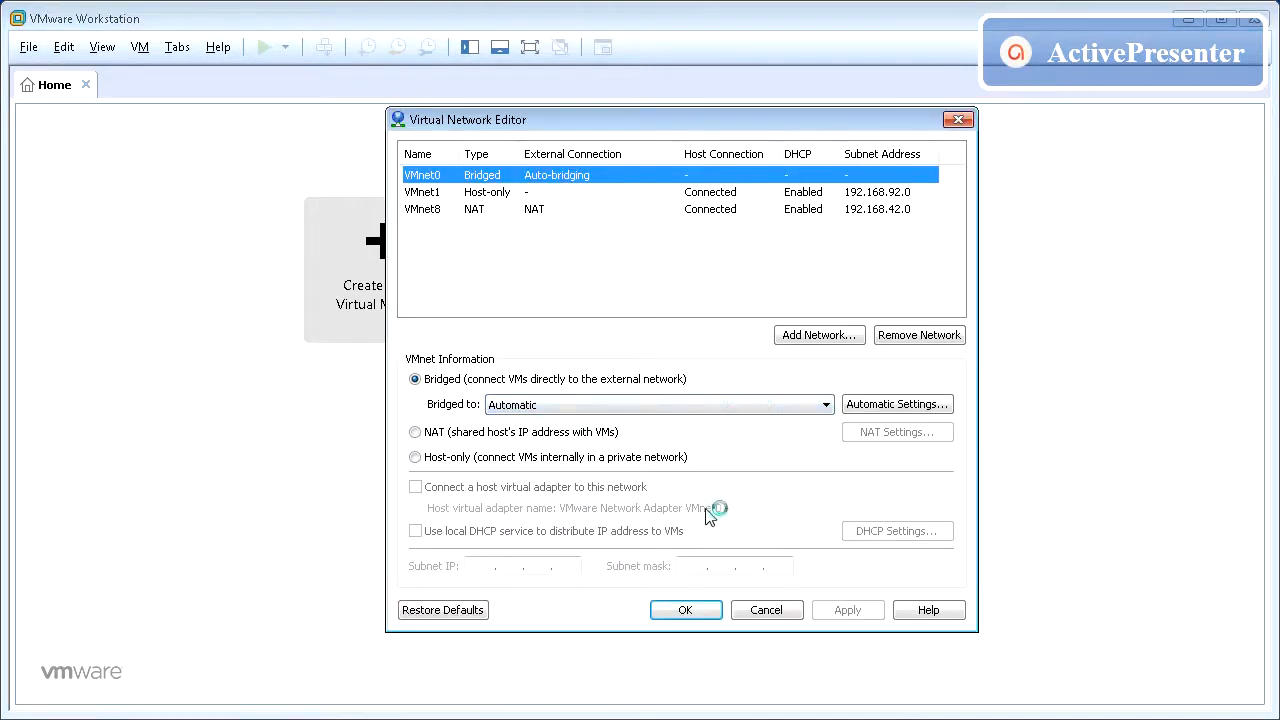
mouse_move(740, 425)
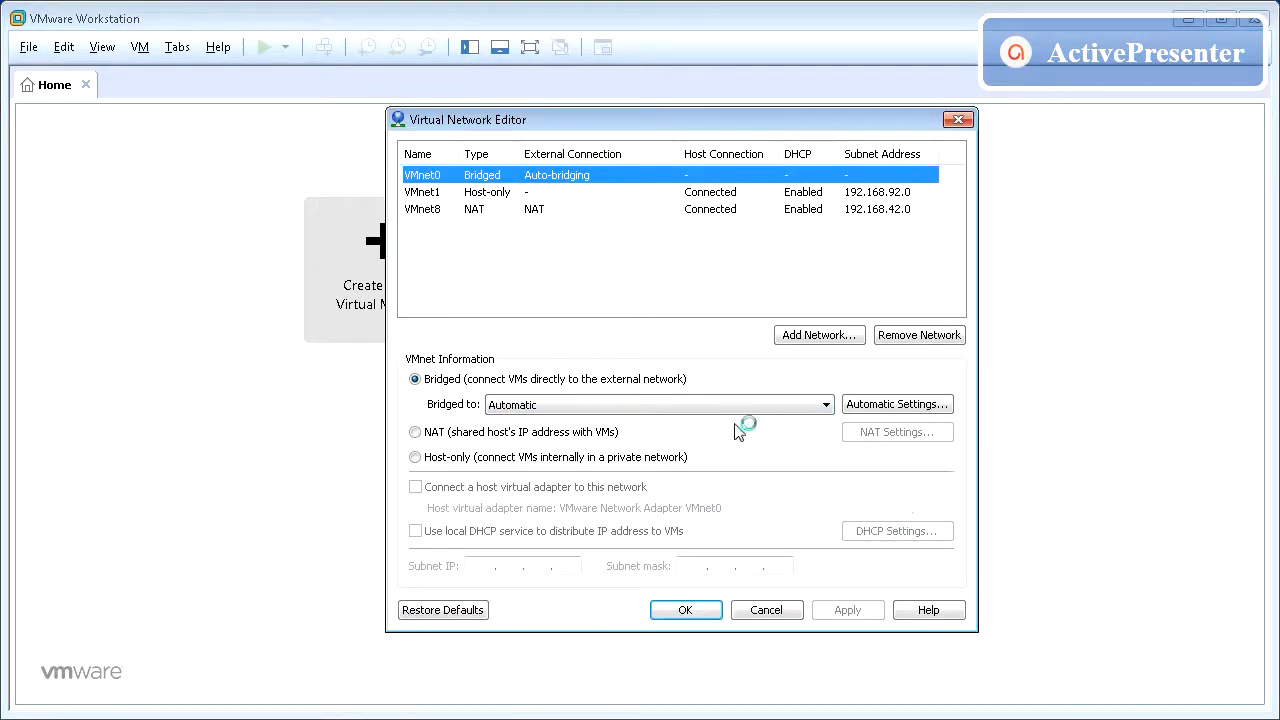
left_click(415, 431)
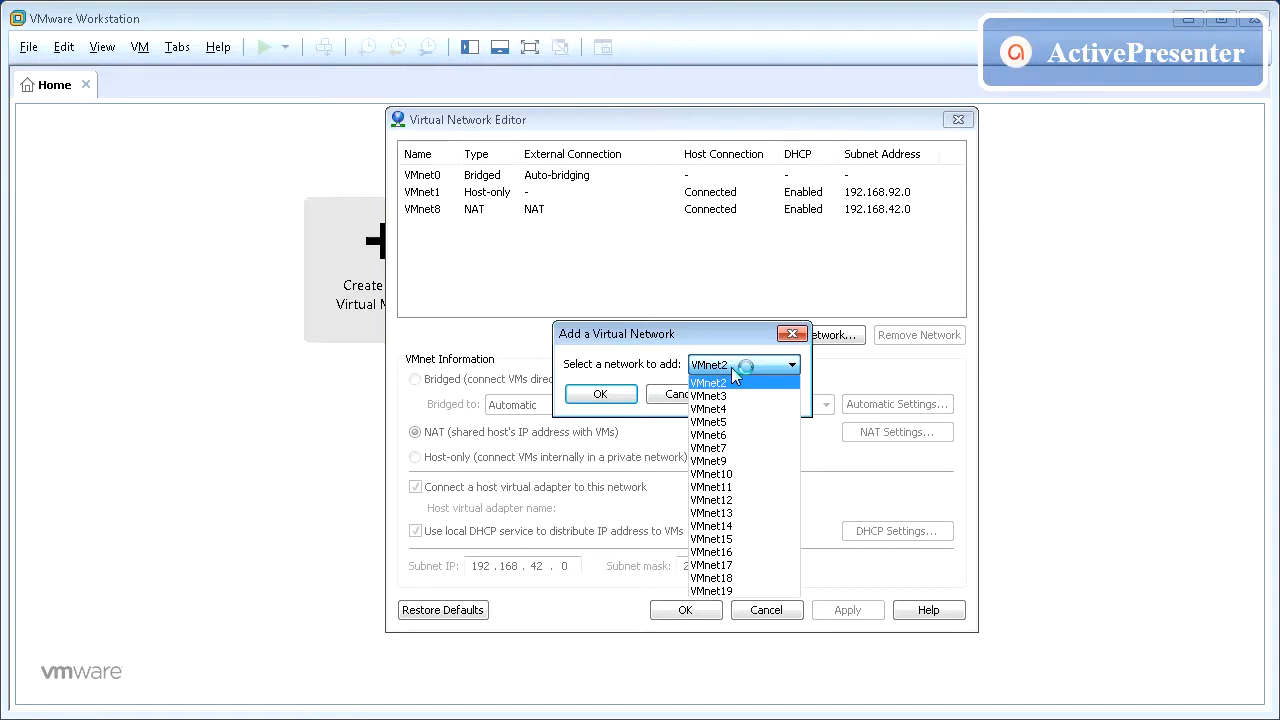
Add VMnet10 as a new host-only virtual network.
left_click(712, 473)
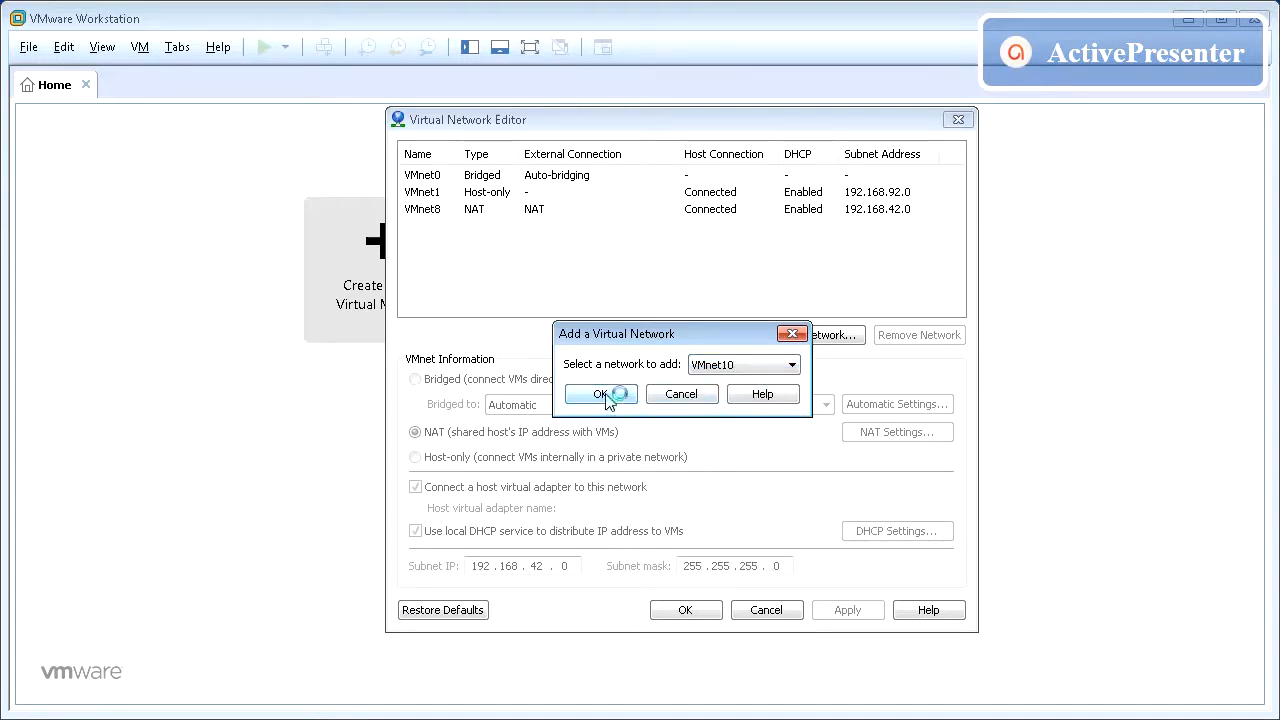
left_click(601, 393)
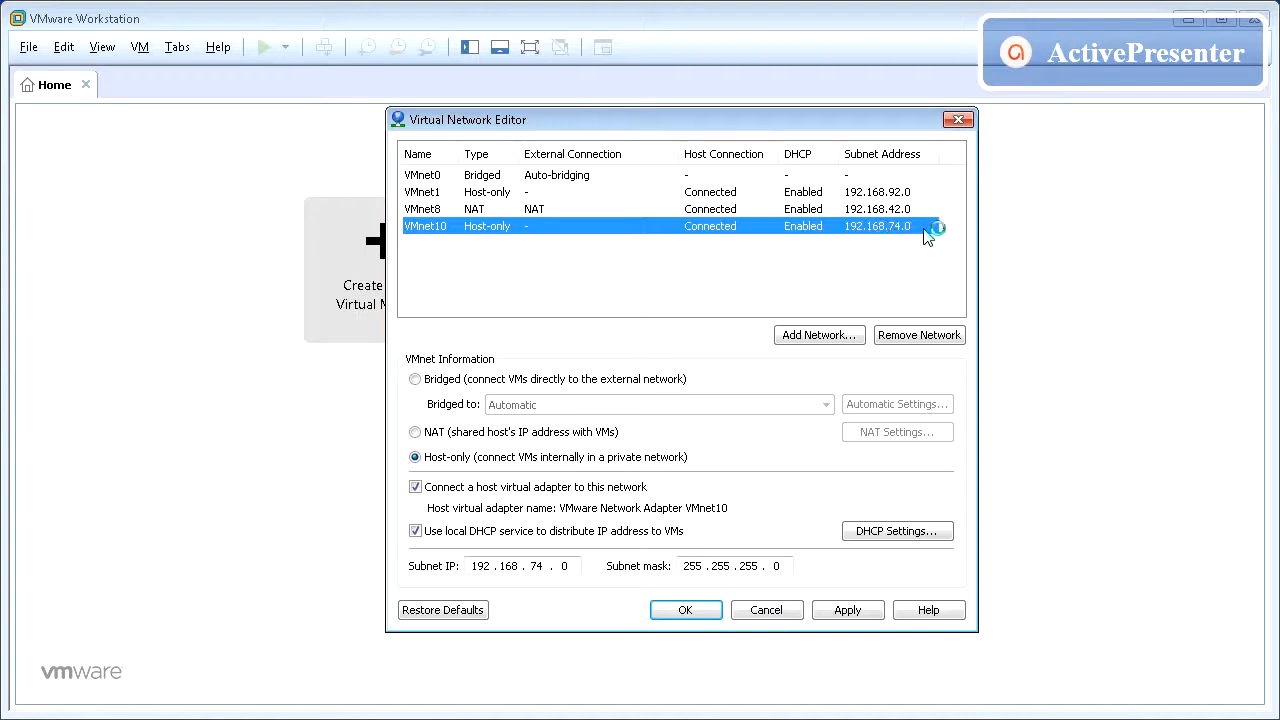
mouse_move(445, 393)
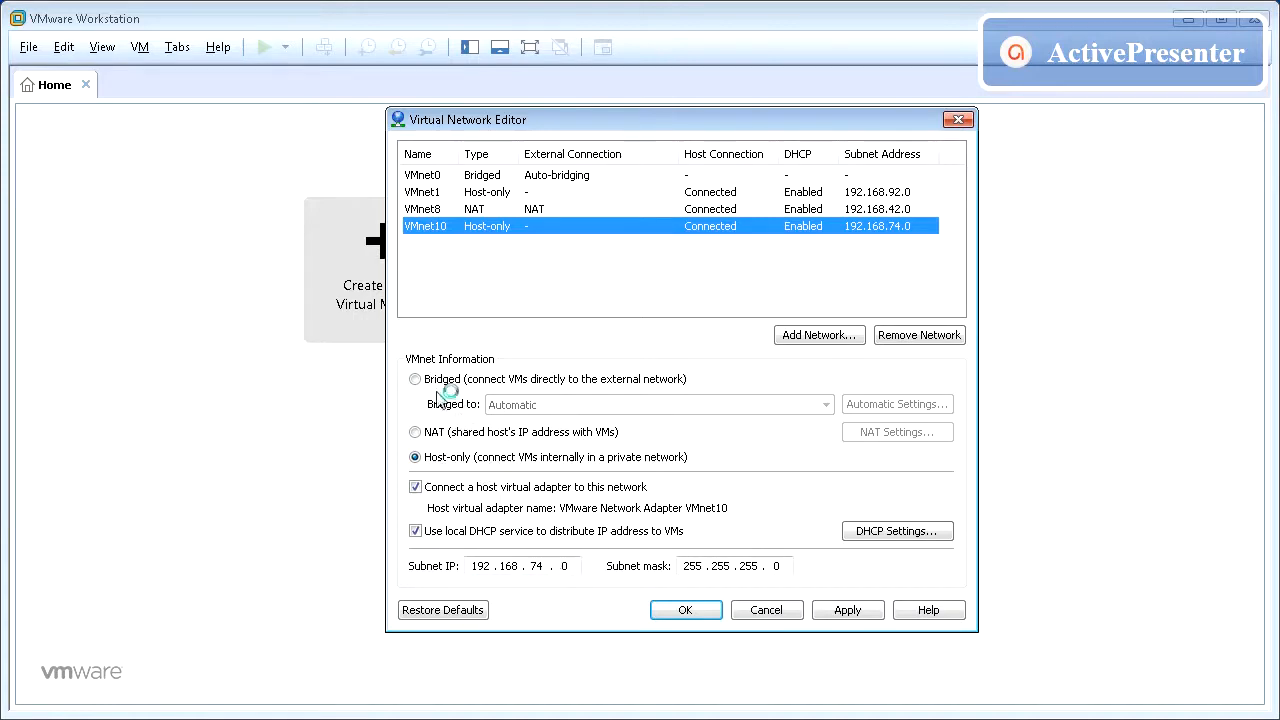
mouse_move(475, 445)
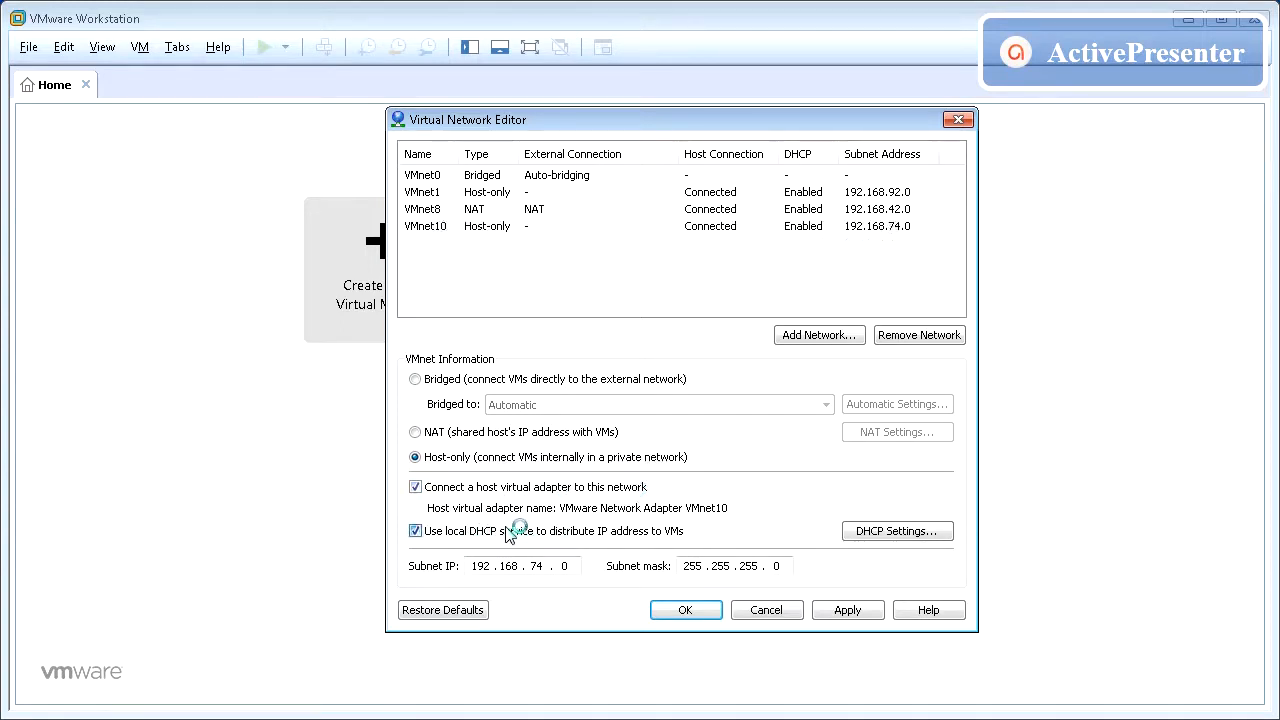
Turn off local DHCP on VMnet10 and replace its subnet IP with 10.100.10.0.
left_click(415, 530)
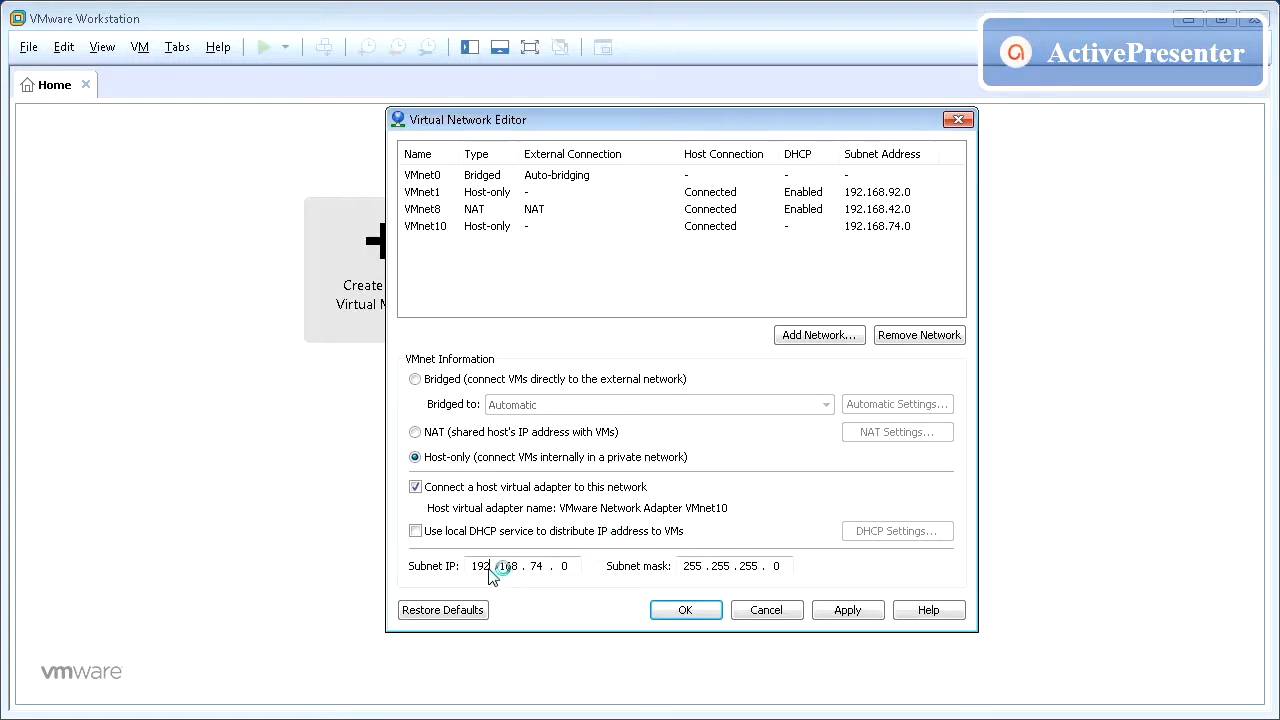
triple_click(481, 566)
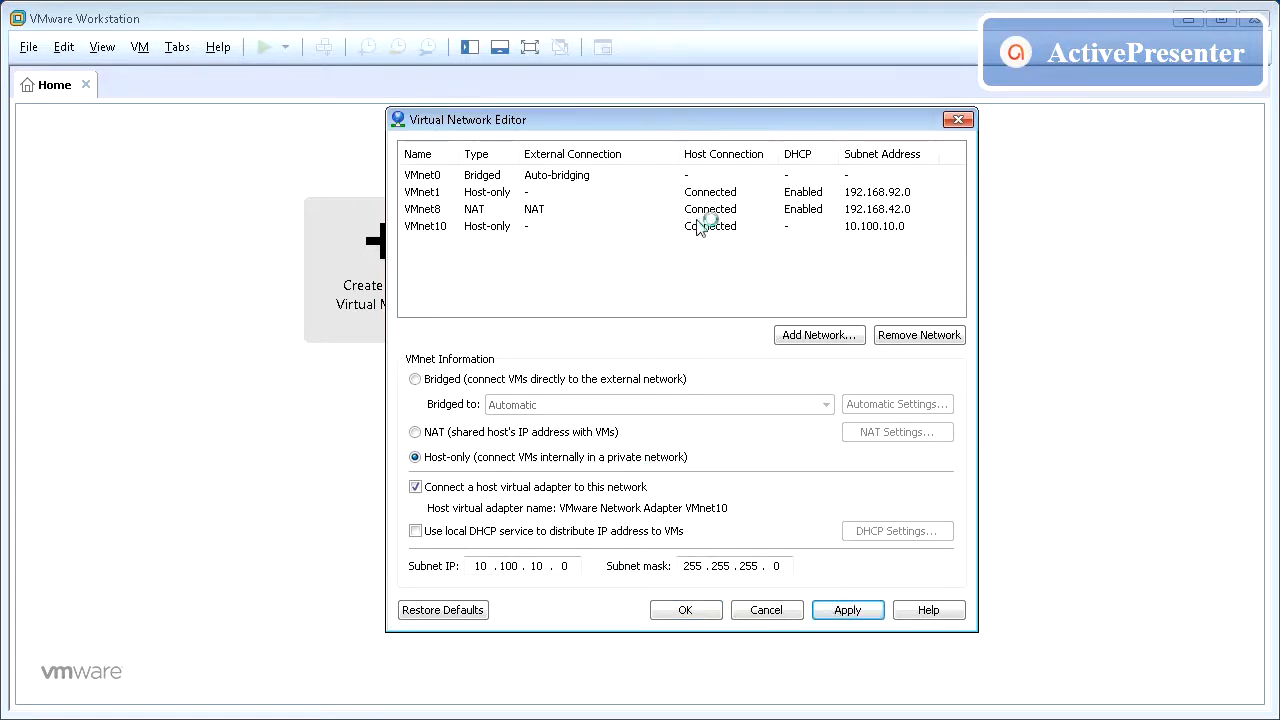
Apply VMnet10's DHCP-off, 10.100.10.0 subnet settings and close the editor with OK.
left_click(847, 610)
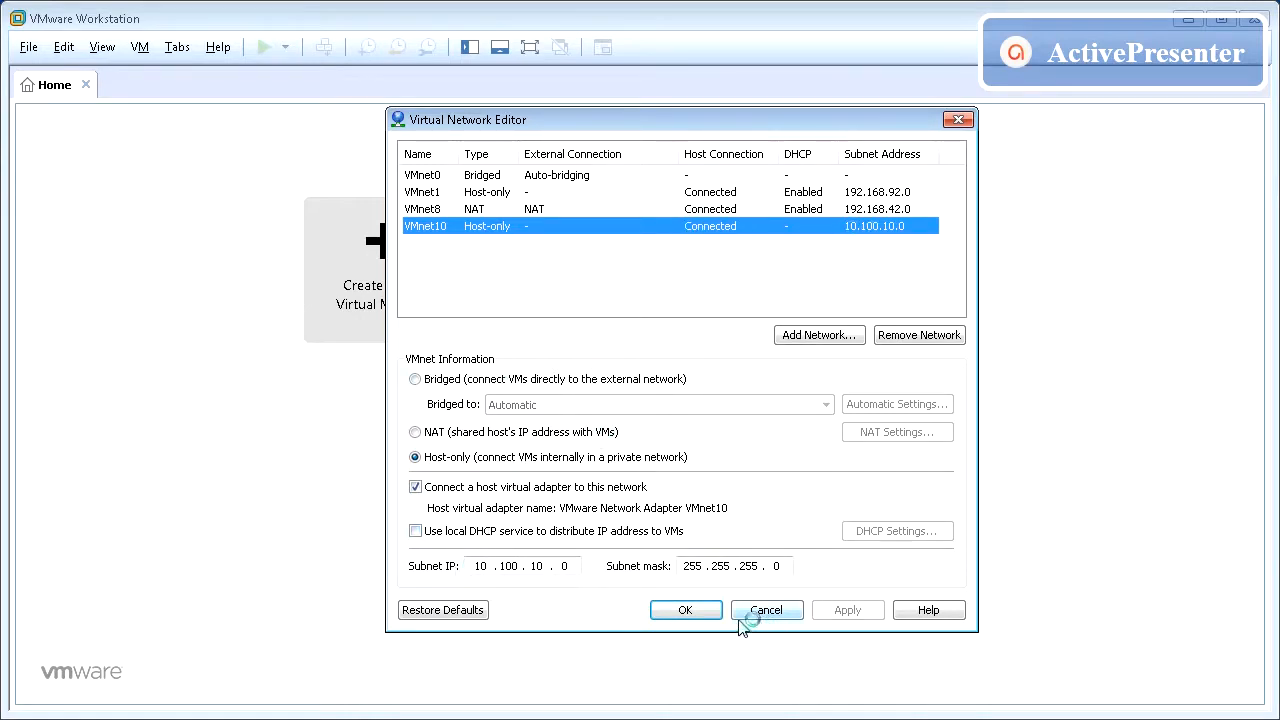
left_click(685, 610)
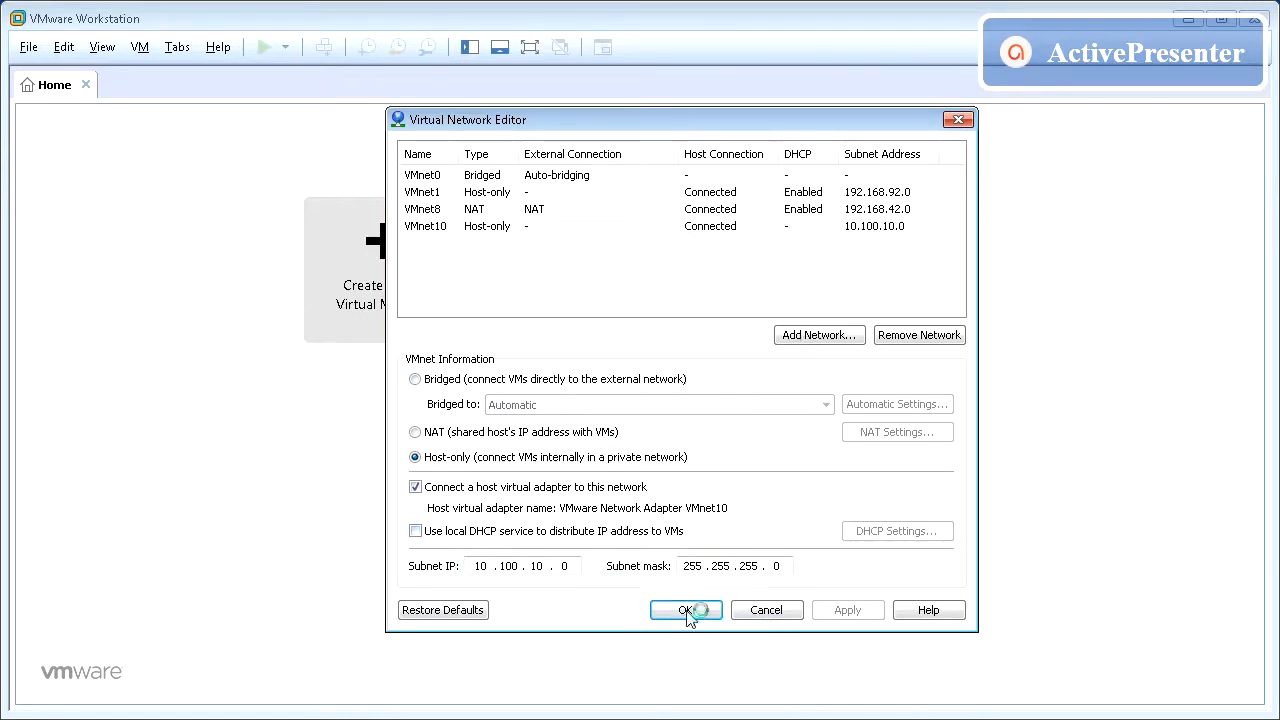
left_click(686, 610)
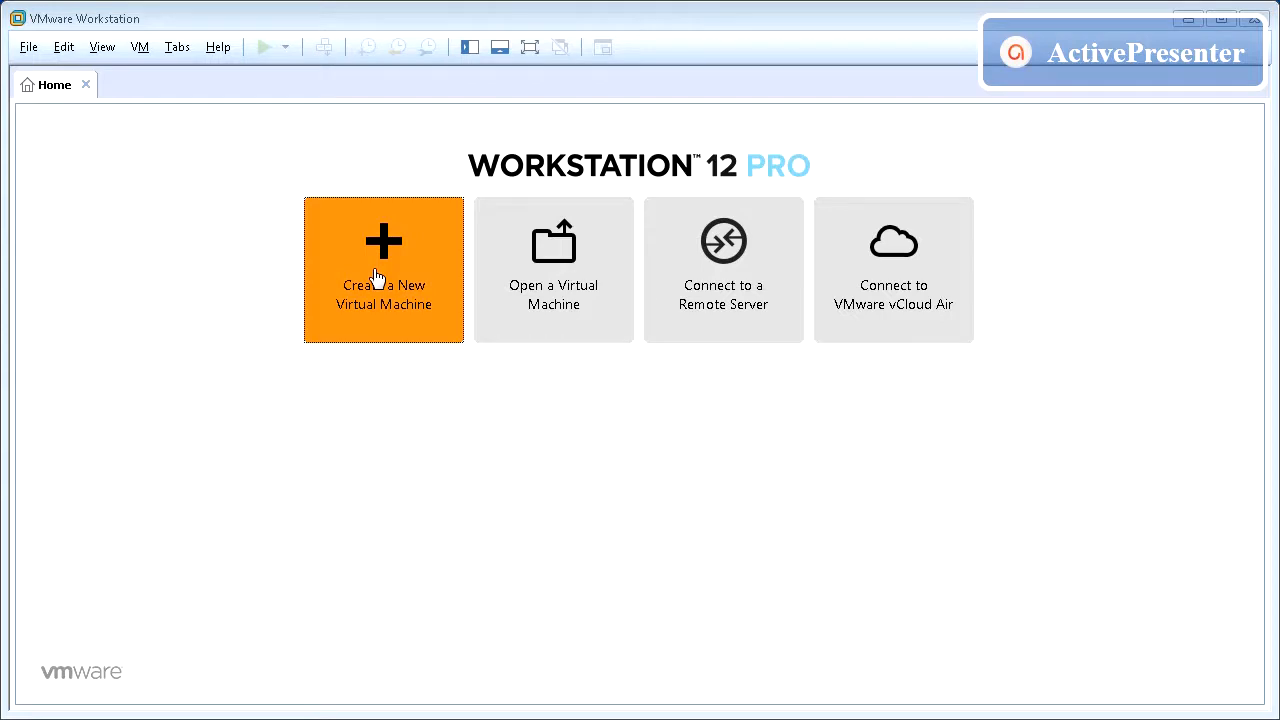
Start a Custom new virtual machine with Workstation 12.x hardware compatibility.
left_click(383, 269)
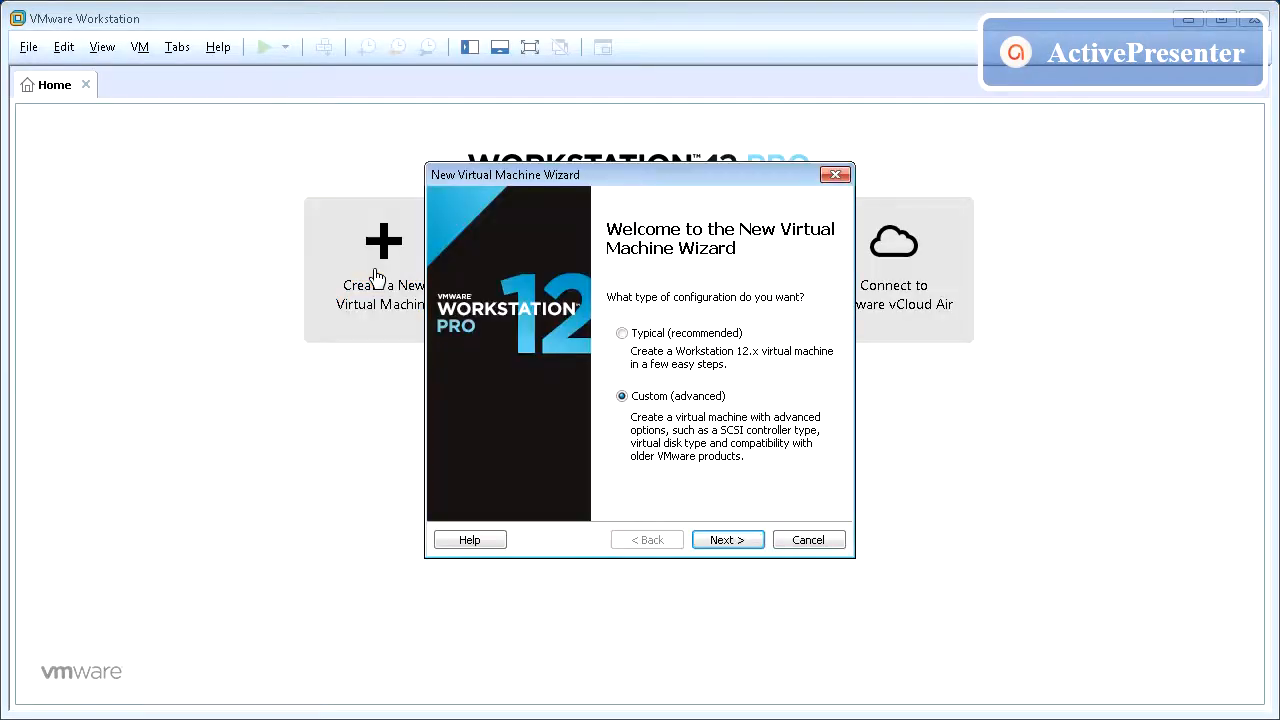
mouse_move(567, 397)
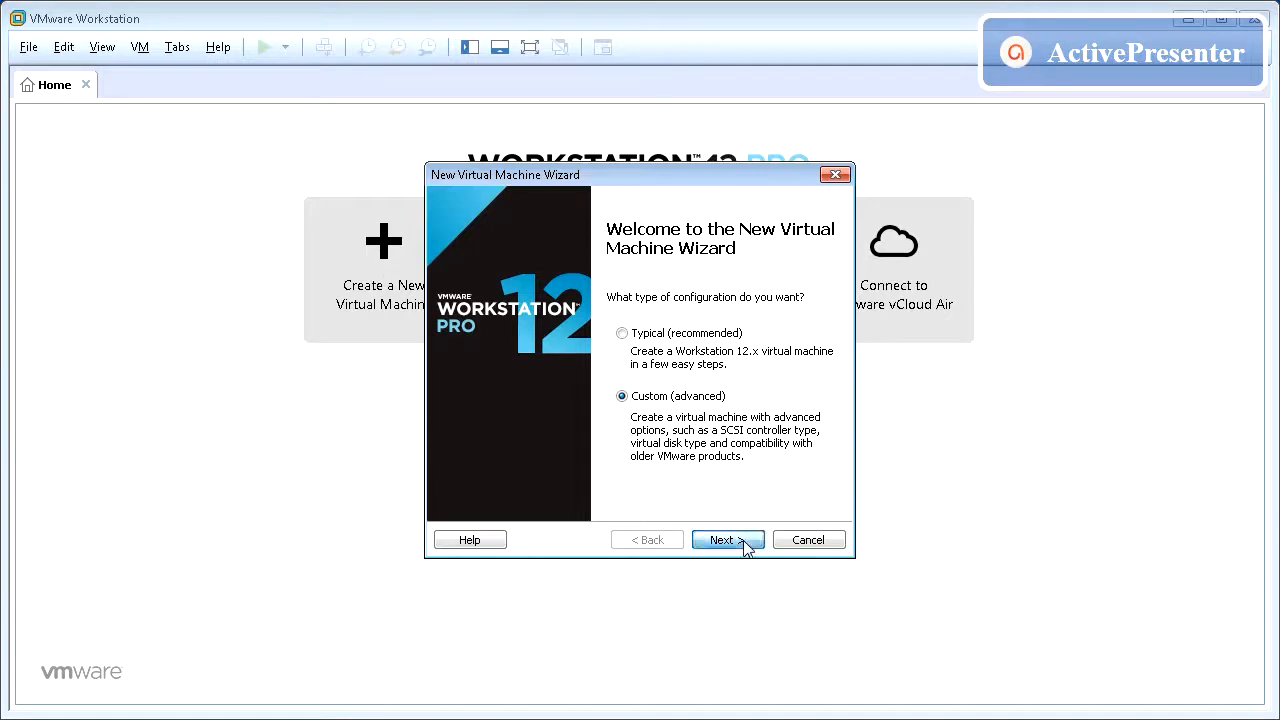
left_click(722, 540)
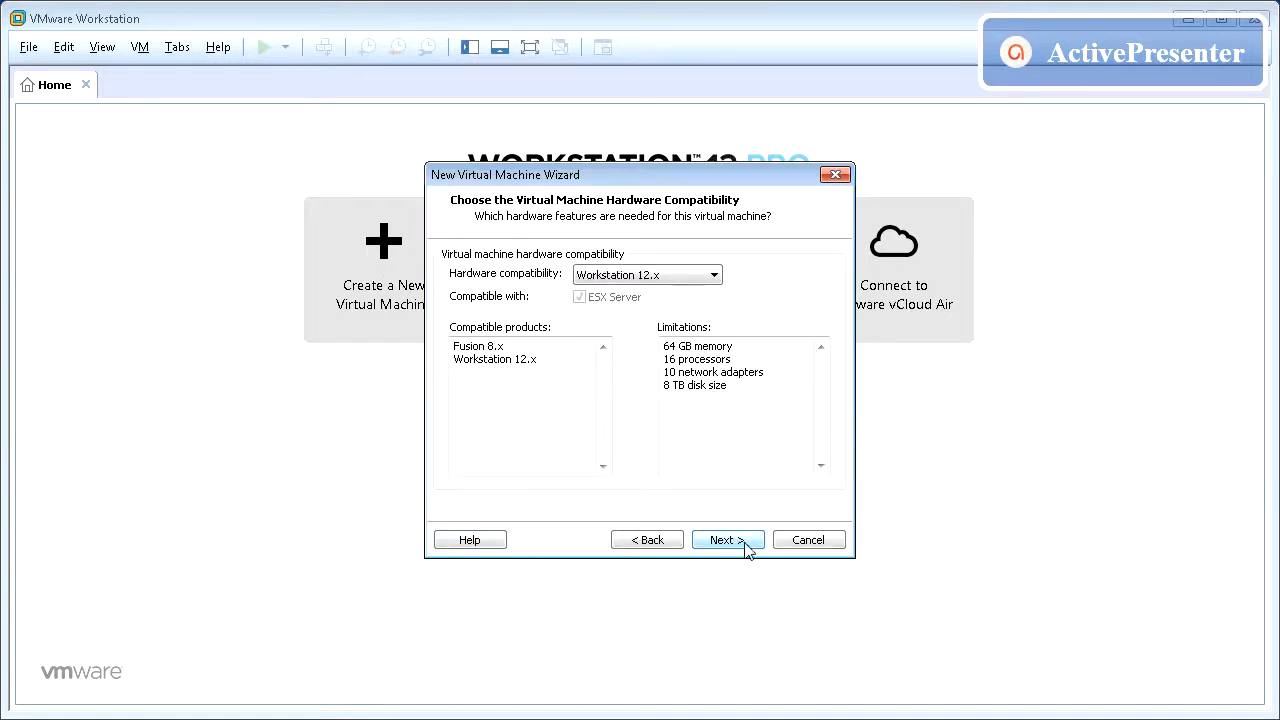
left_click(728, 539)
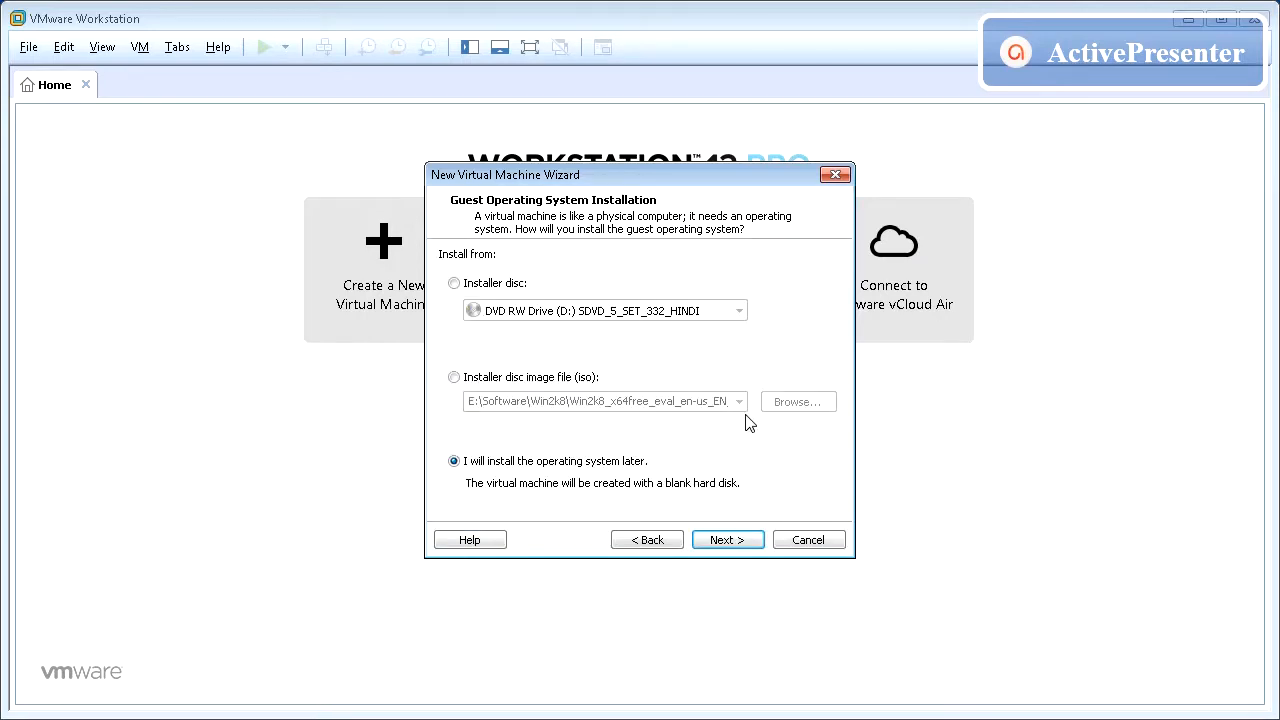
mouse_move(640, 514)
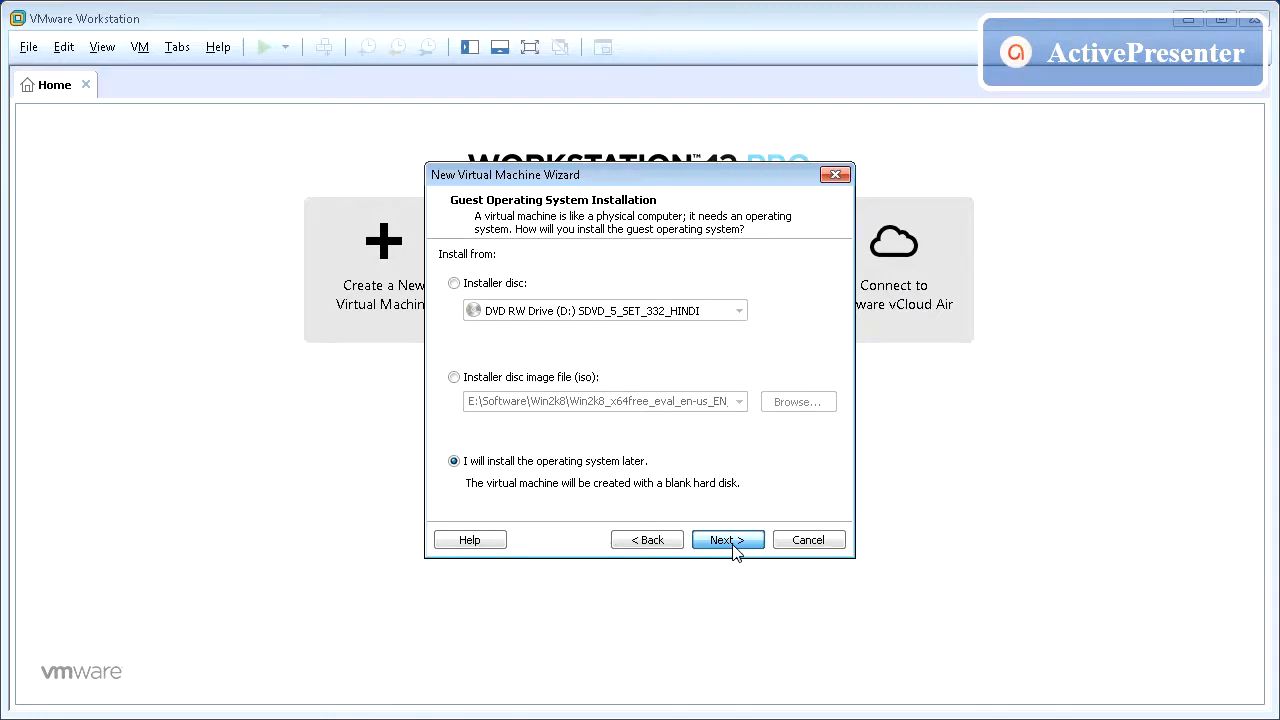
Choose install-OS-later, keep Windows Server 2008 R2 x64, and name the VM CVCSWin2K8R2x64.
left_click(728, 540)
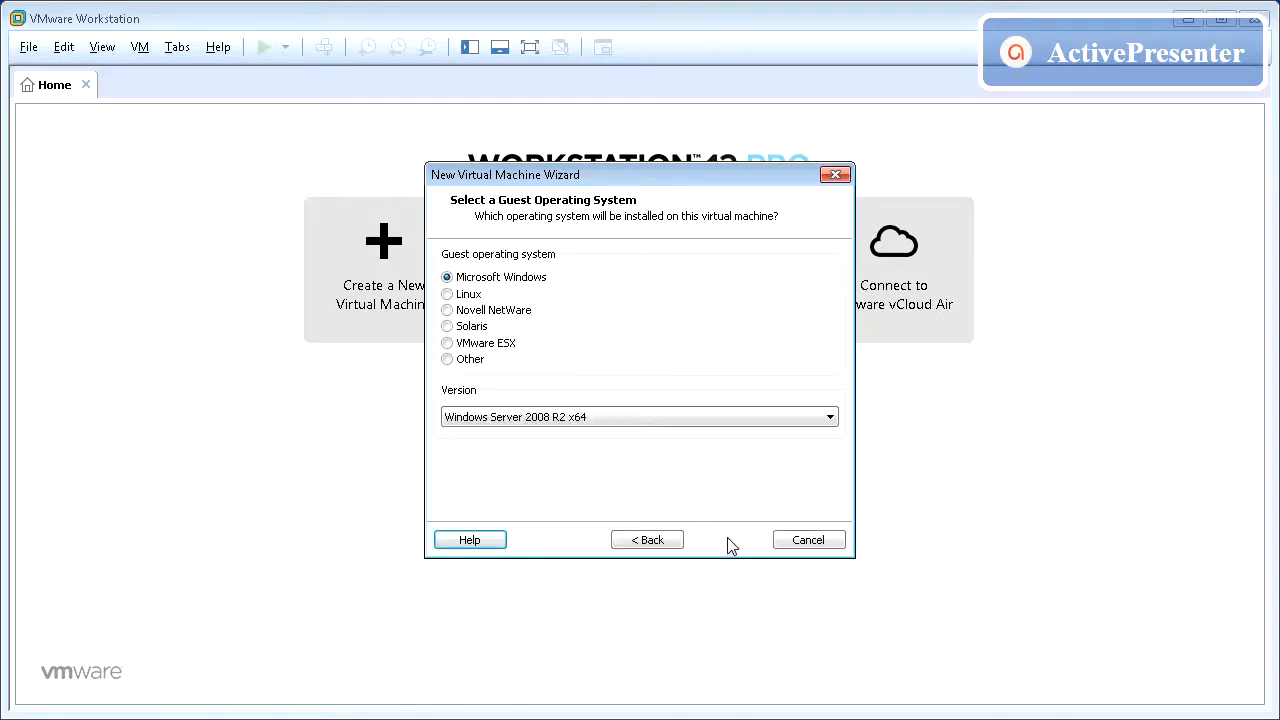
mouse_move(555, 316)
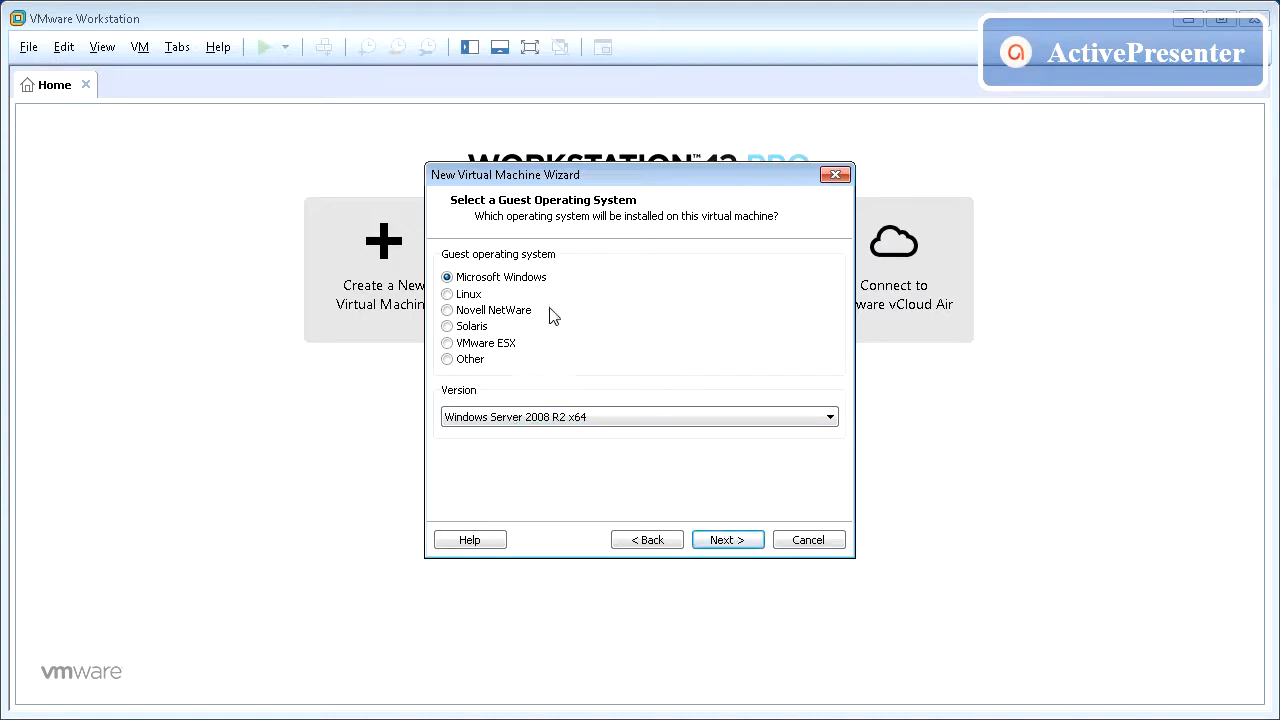
mouse_move(694, 516)
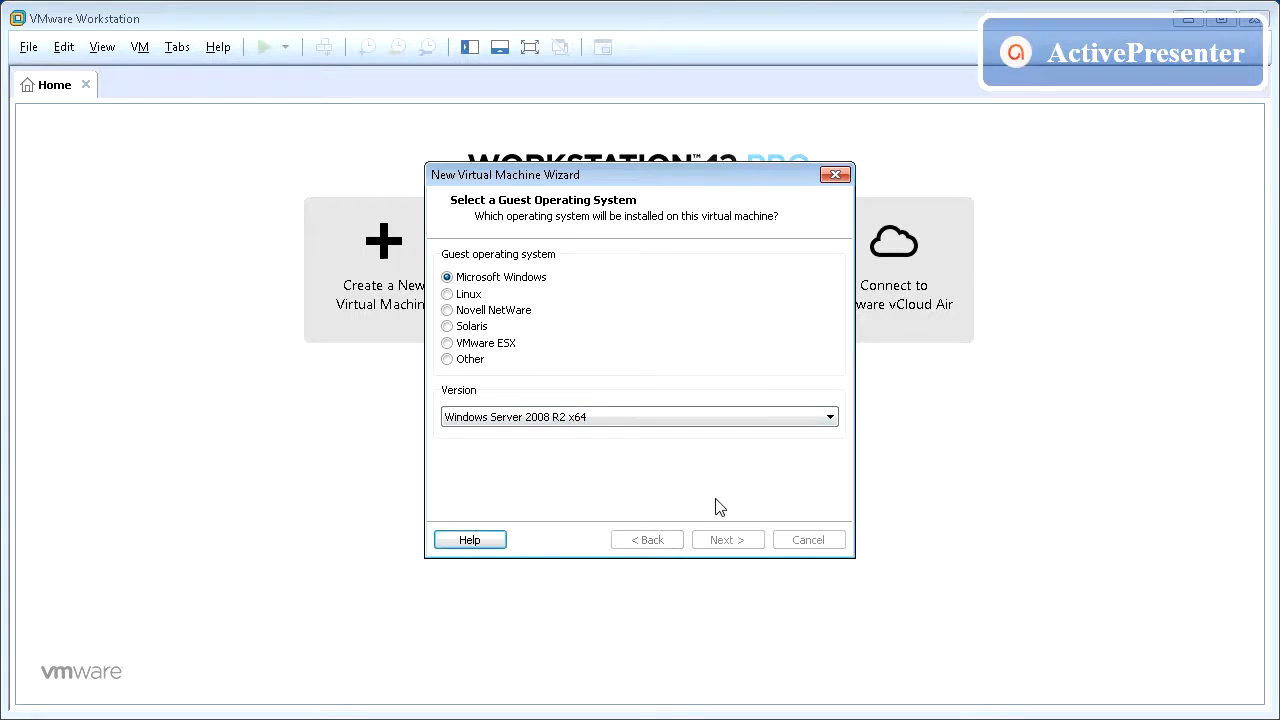
left_click(727, 540)
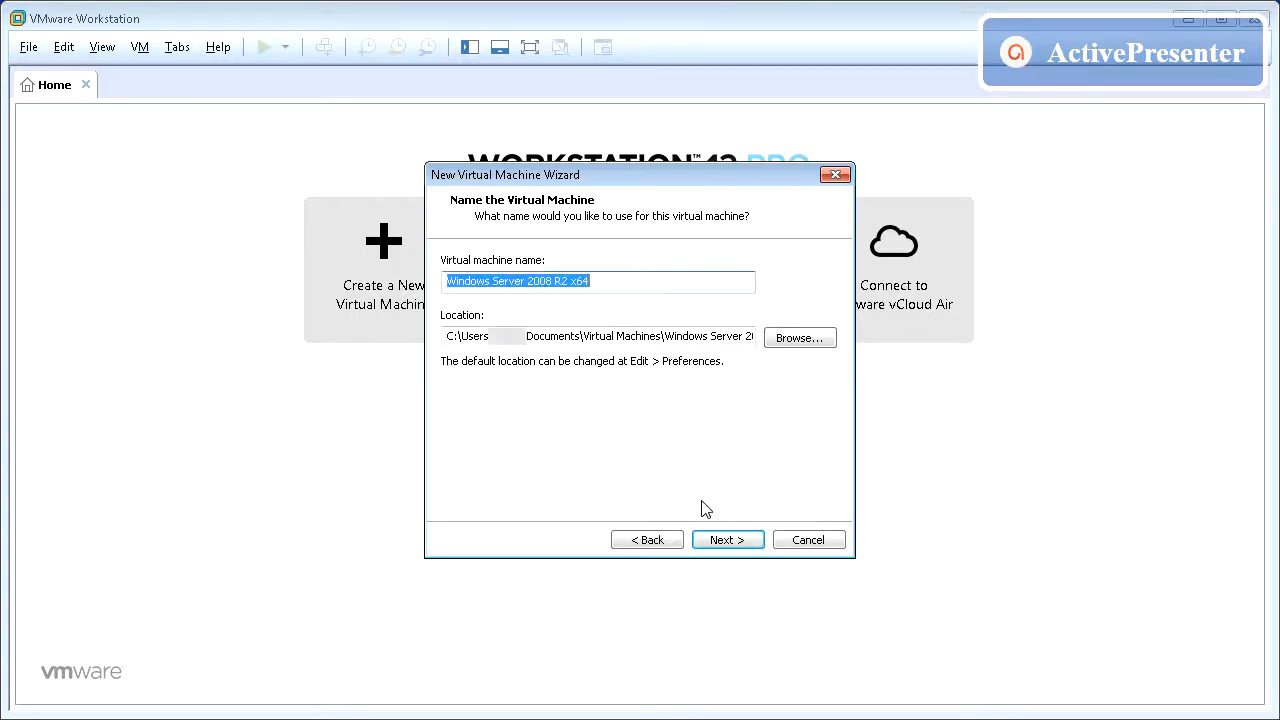
mouse_move(490, 307)
type("C")
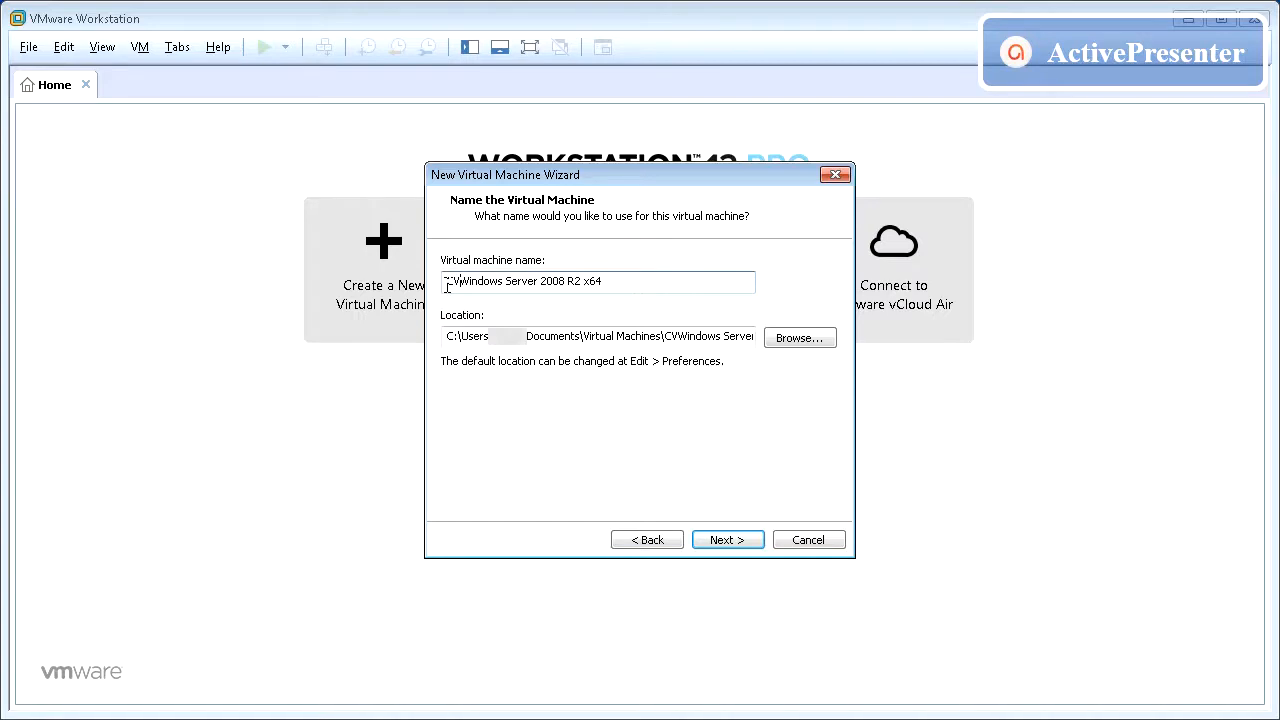
type("VCS")
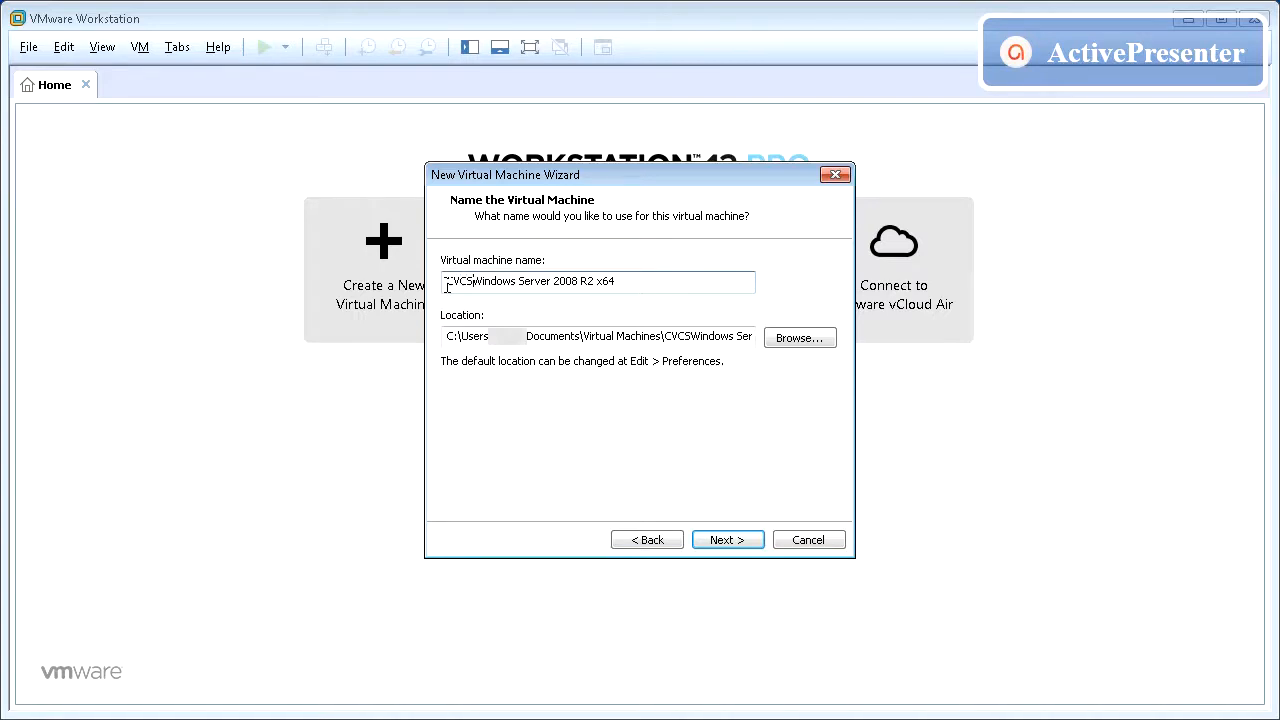
double_click(525, 281)
type("CVCSWin2K8R2x64")
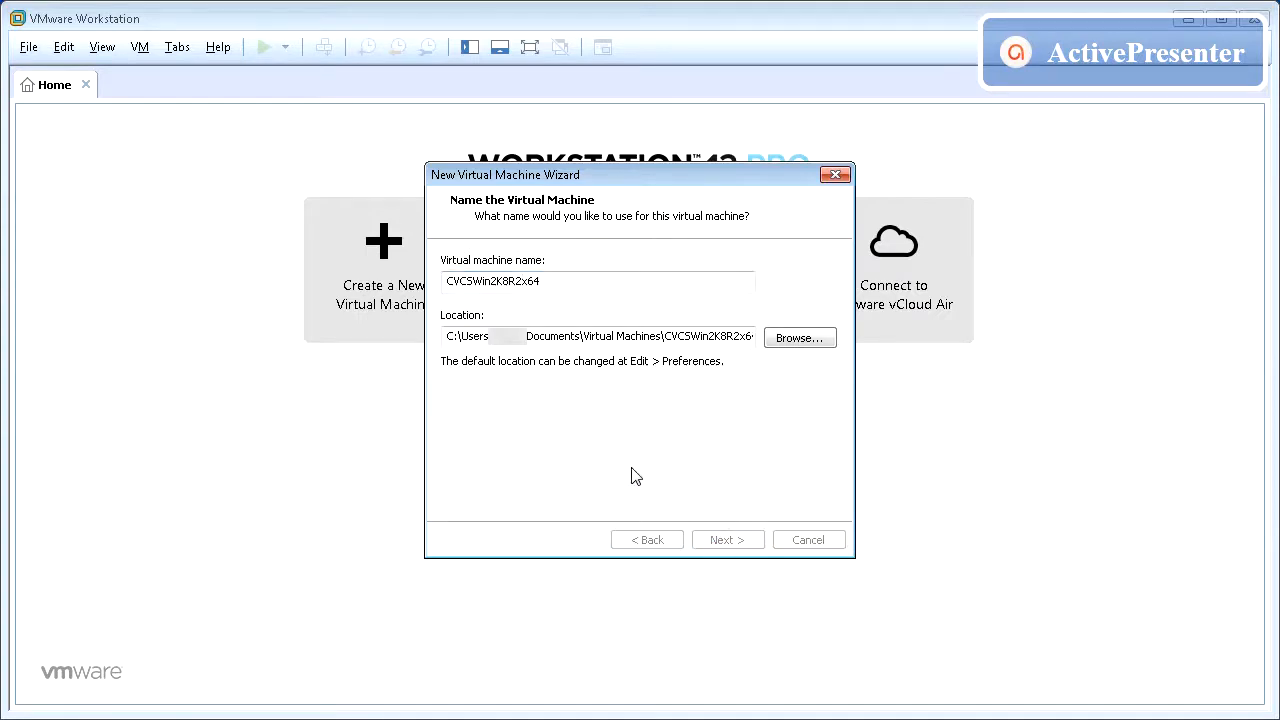
Keep BIOS firmware and give the machine 2 single-core processors.
left_click(727, 539)
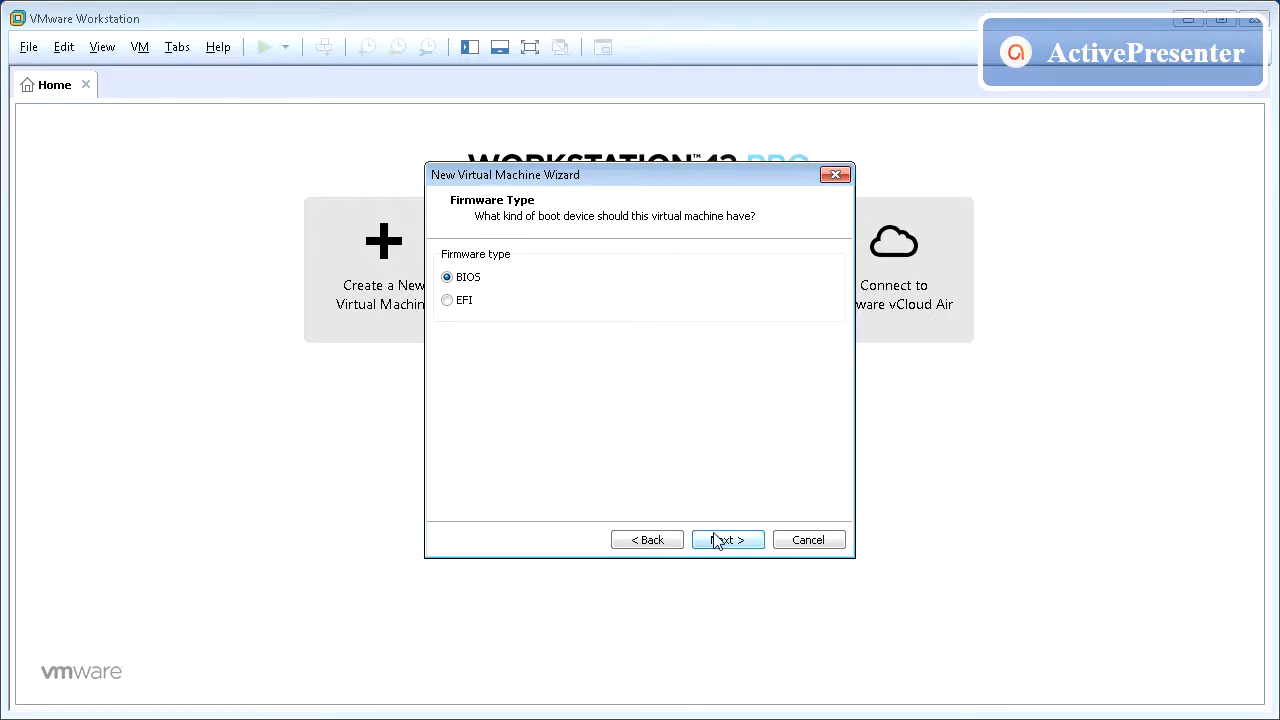
left_click(727, 539)
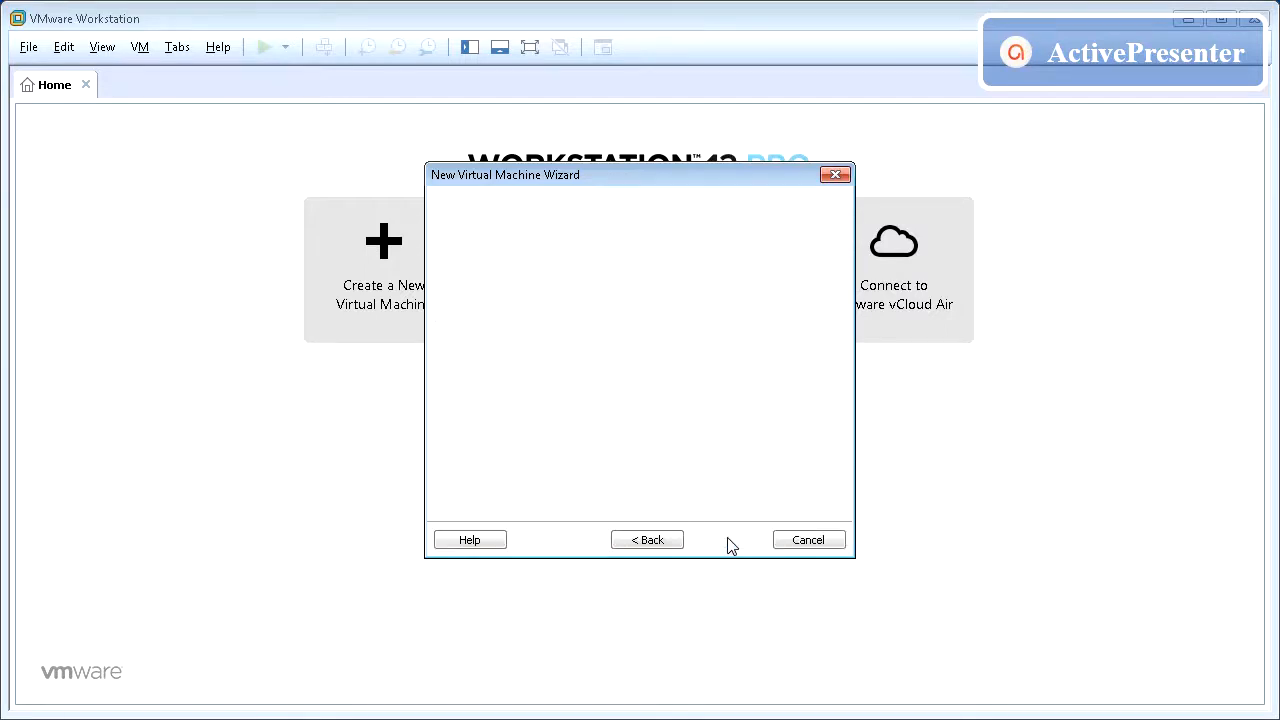
left_click(677, 273)
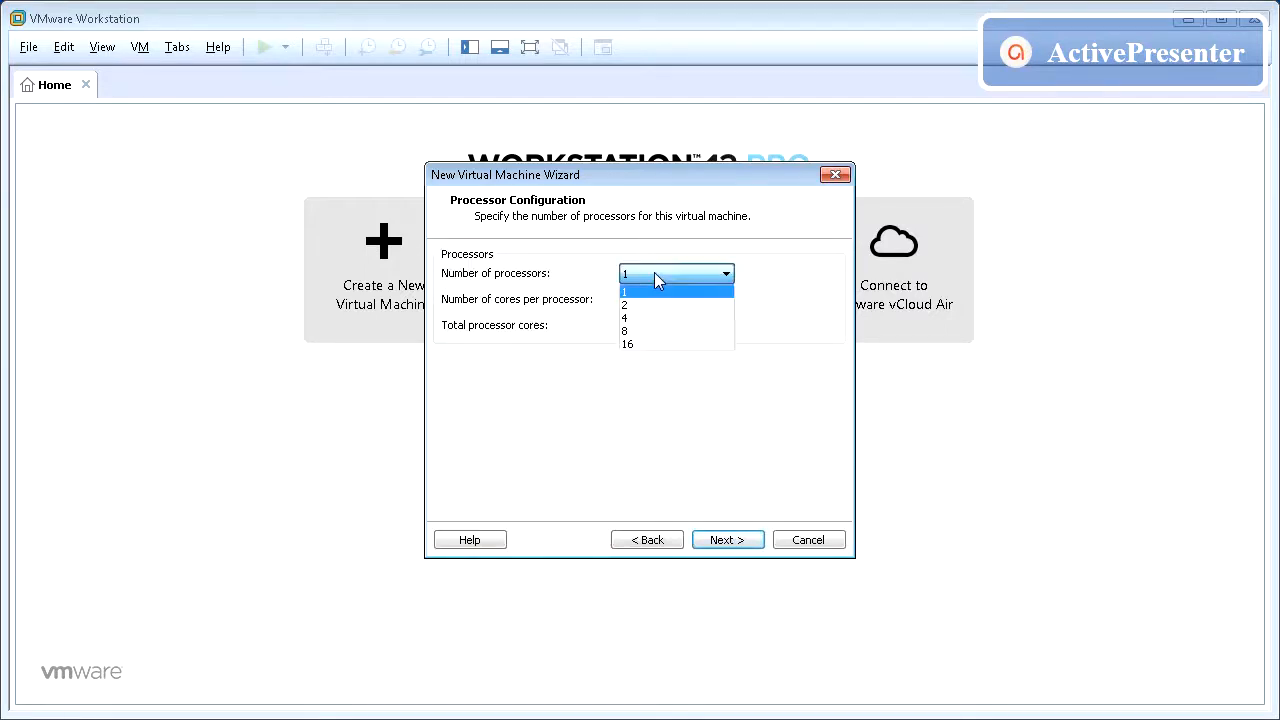
left_click(624, 304)
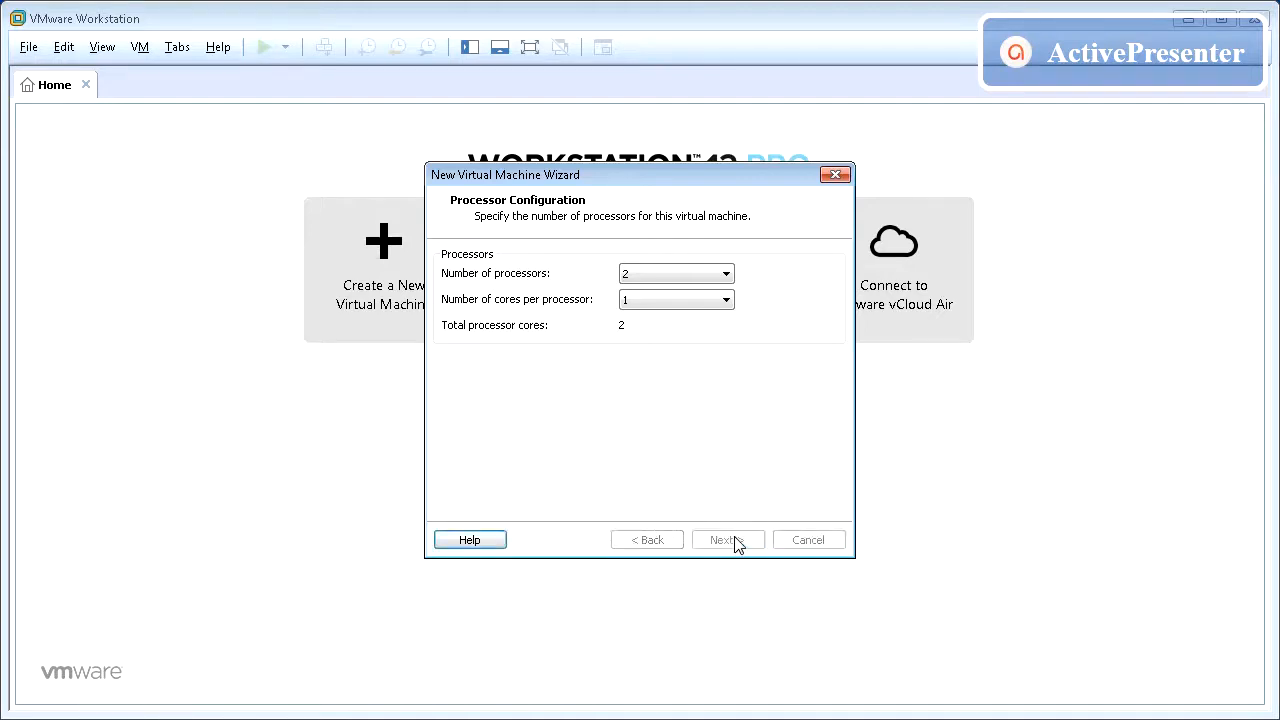
left_click(727, 539)
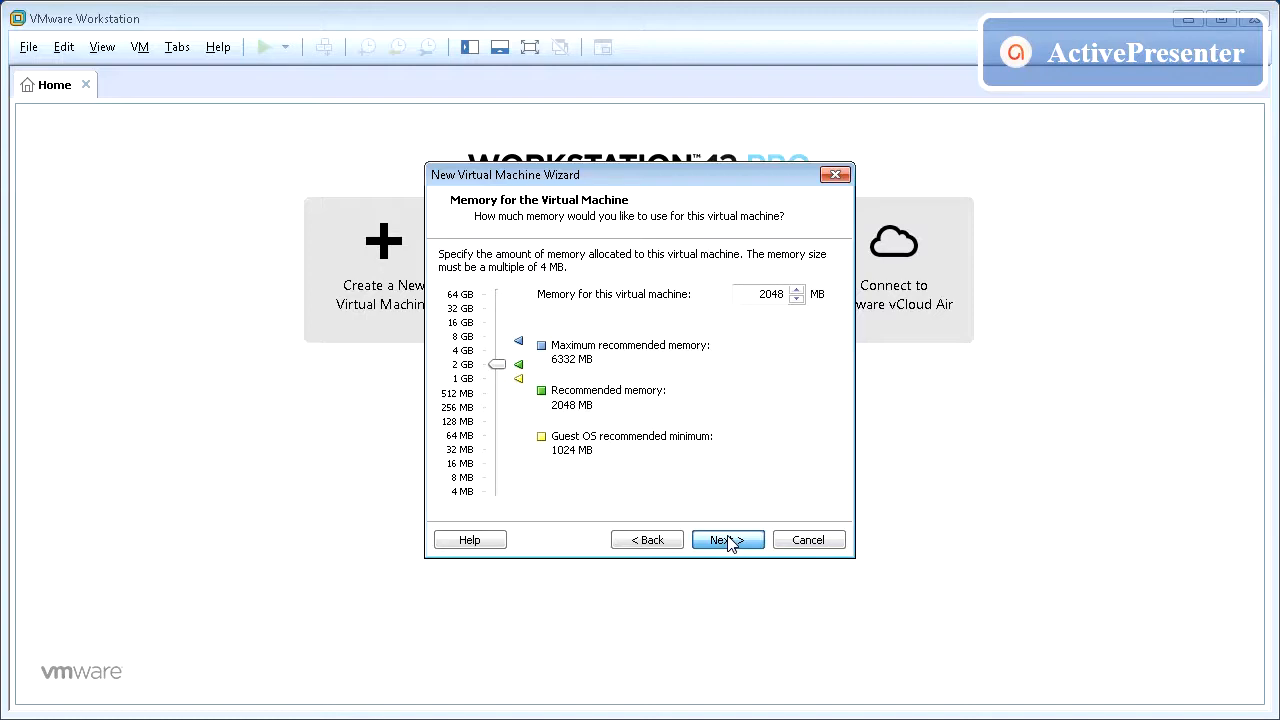
Keep 2048 MB memory and set the network to host-only, accepting default controllers.
left_click(722, 539)
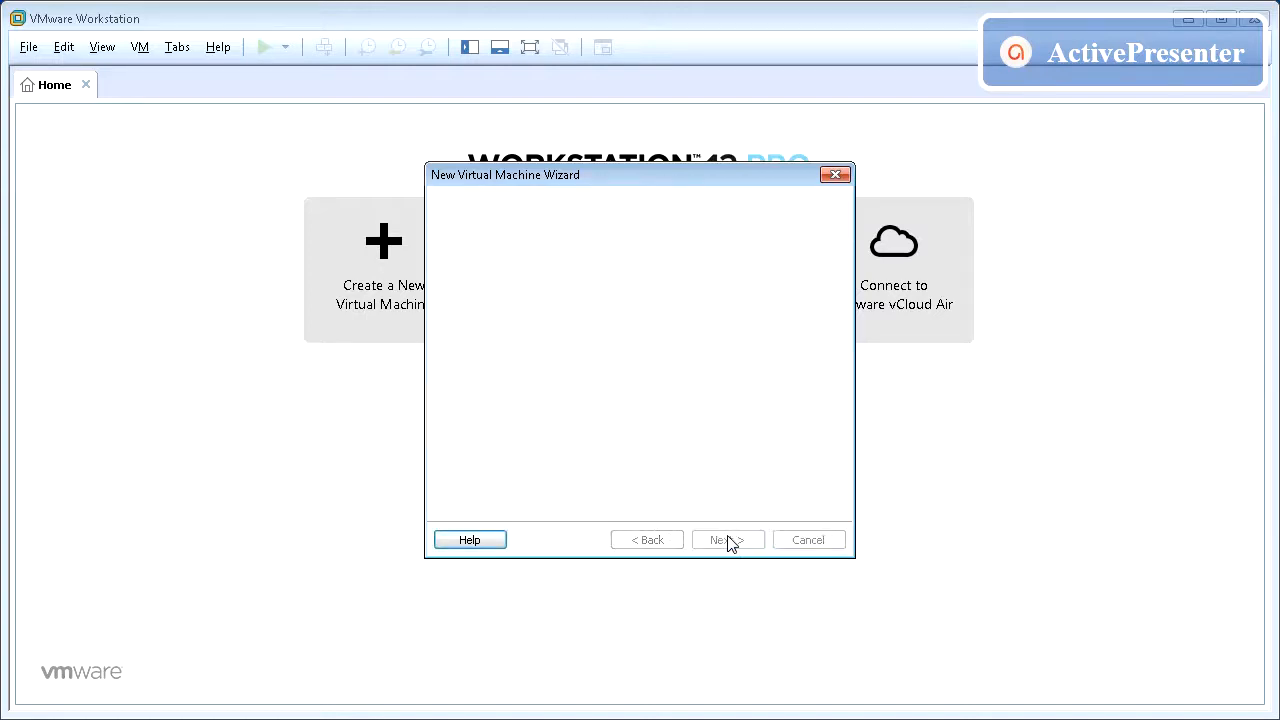
left_click(728, 539)
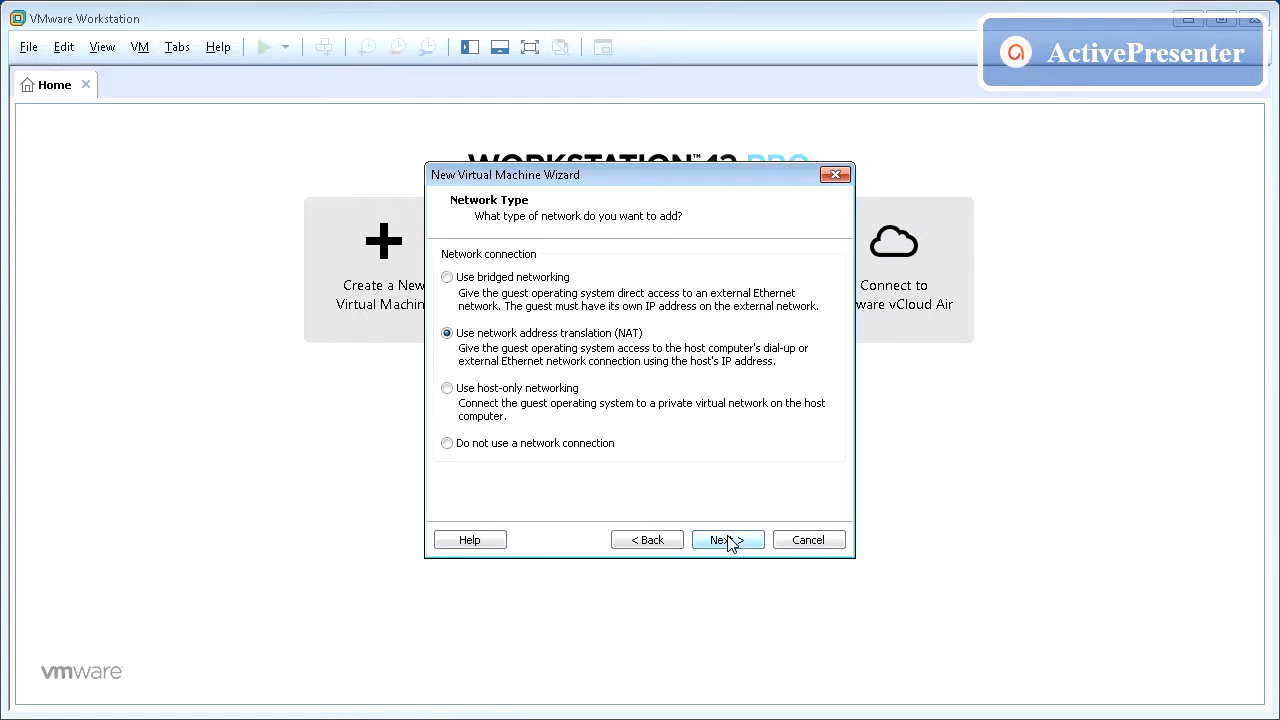
mouse_move(618, 333)
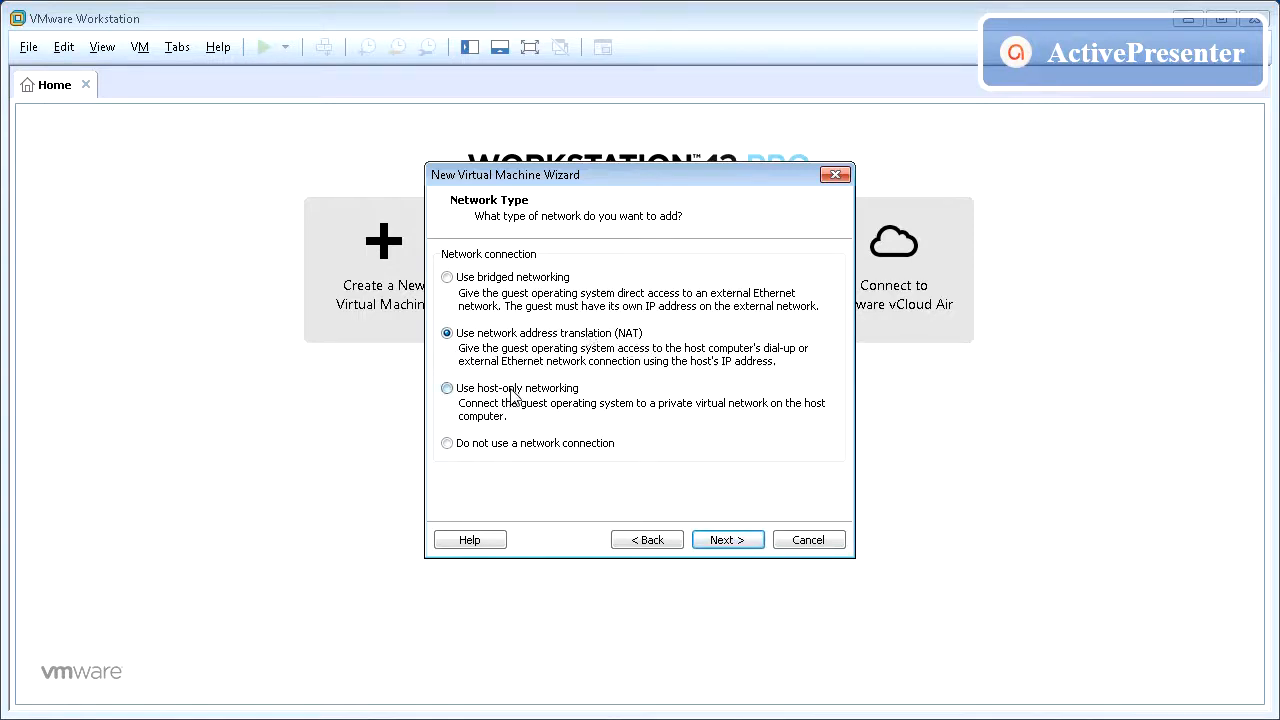
left_click(447, 388)
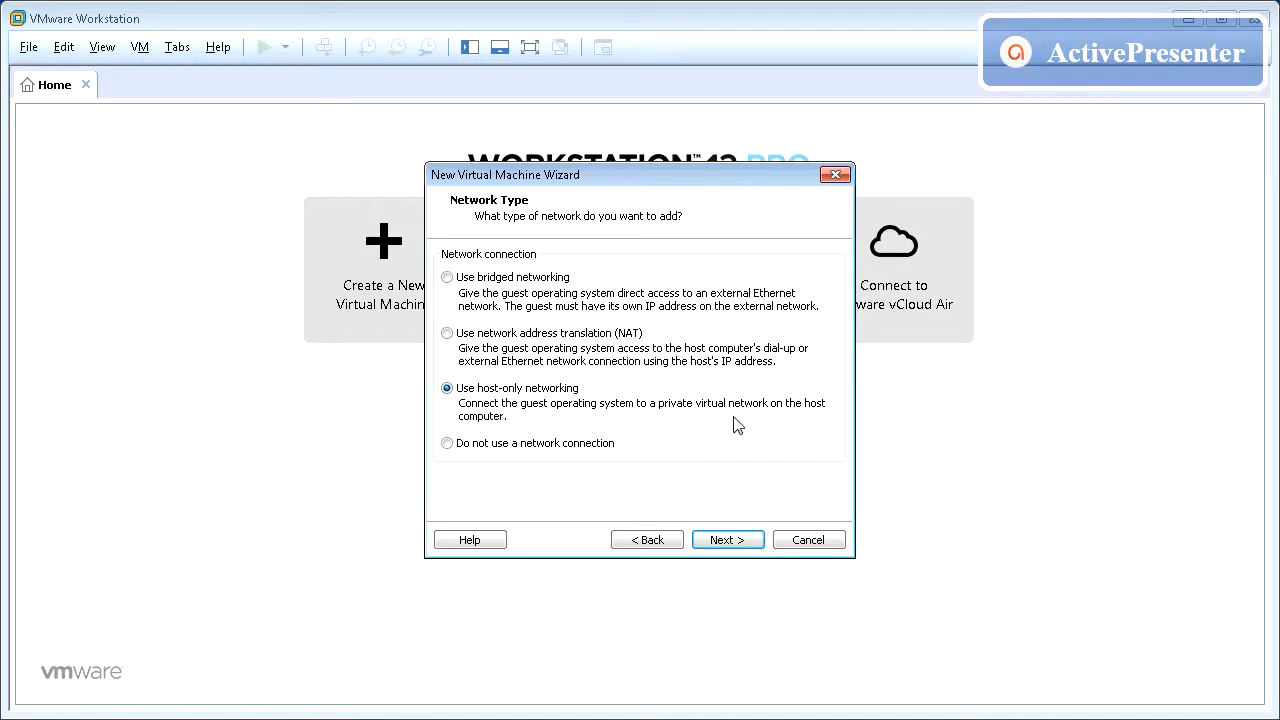
mouse_move(510, 428)
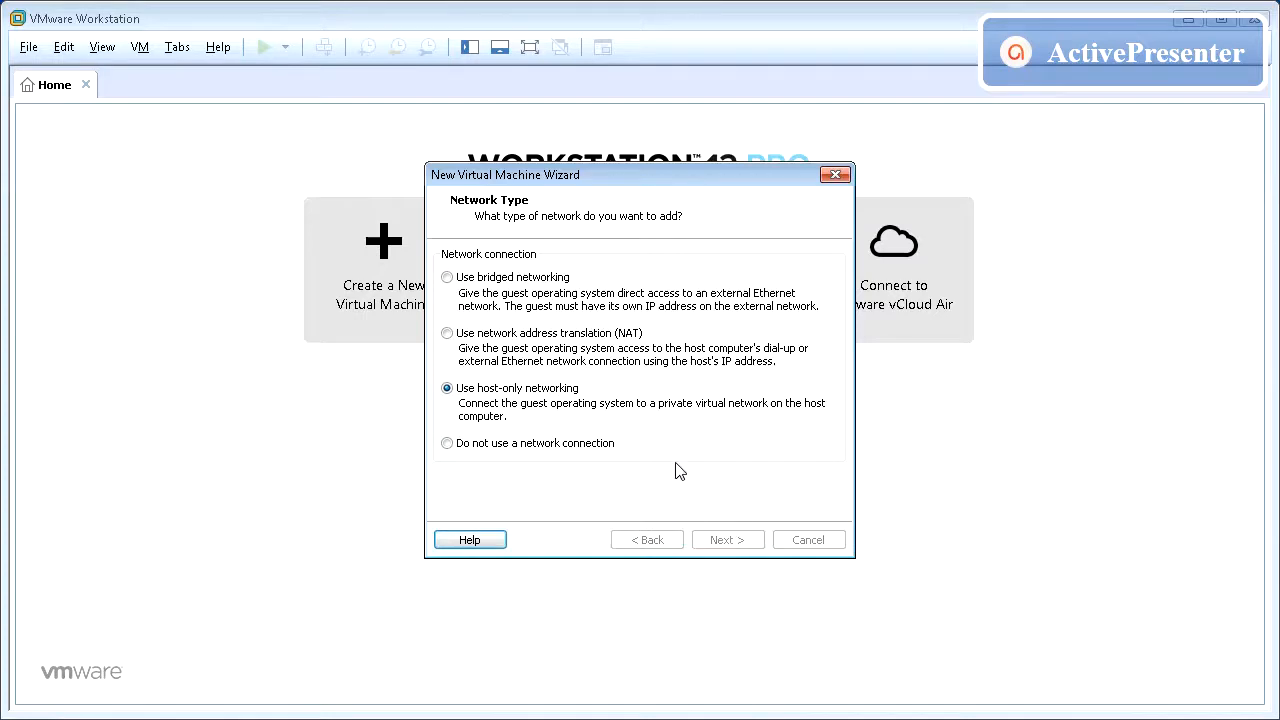
left_click(727, 539)
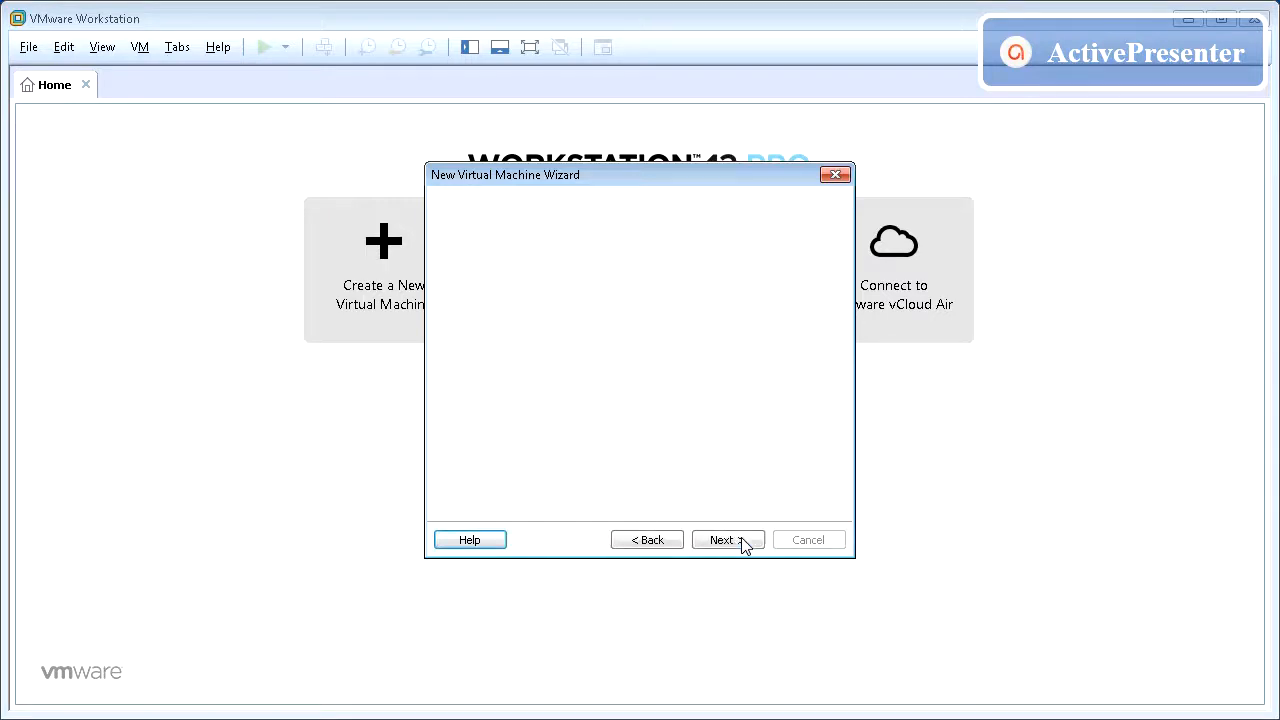
left_click(728, 540)
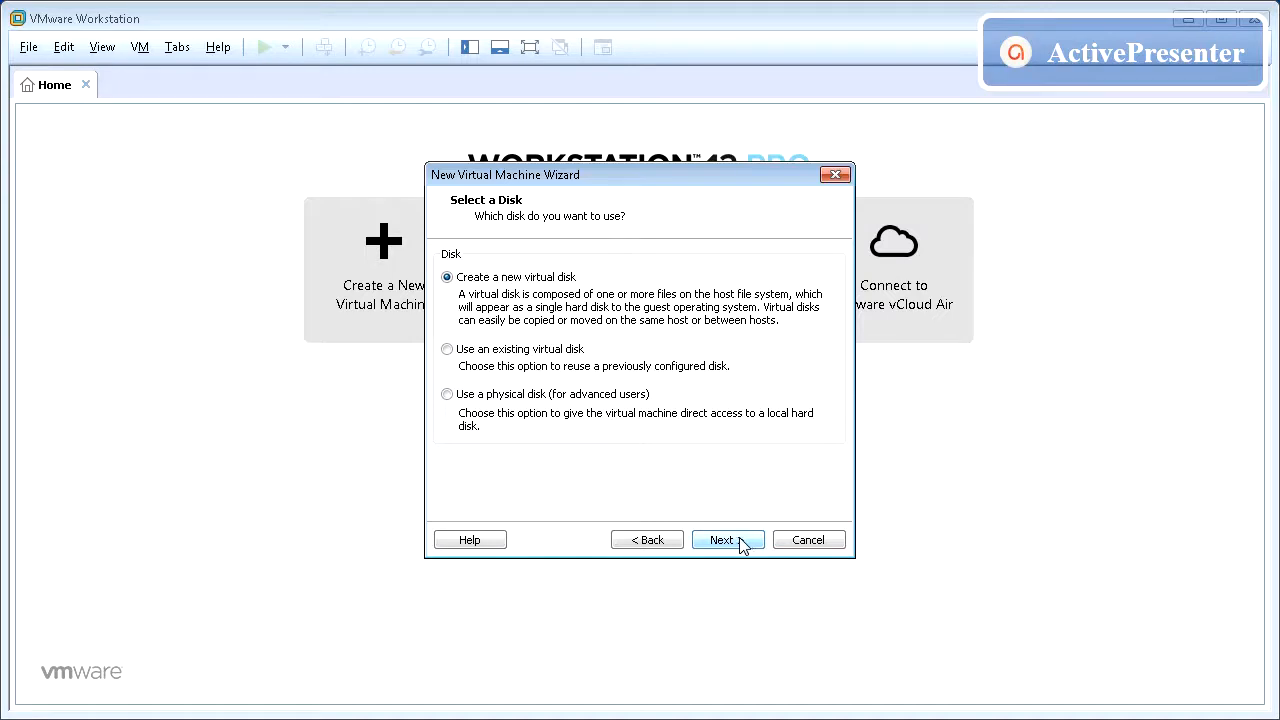
Create a new 40 GB virtual disk stored as a single CVCSWin2K8R2x64.vmdk file.
left_click(728, 540)
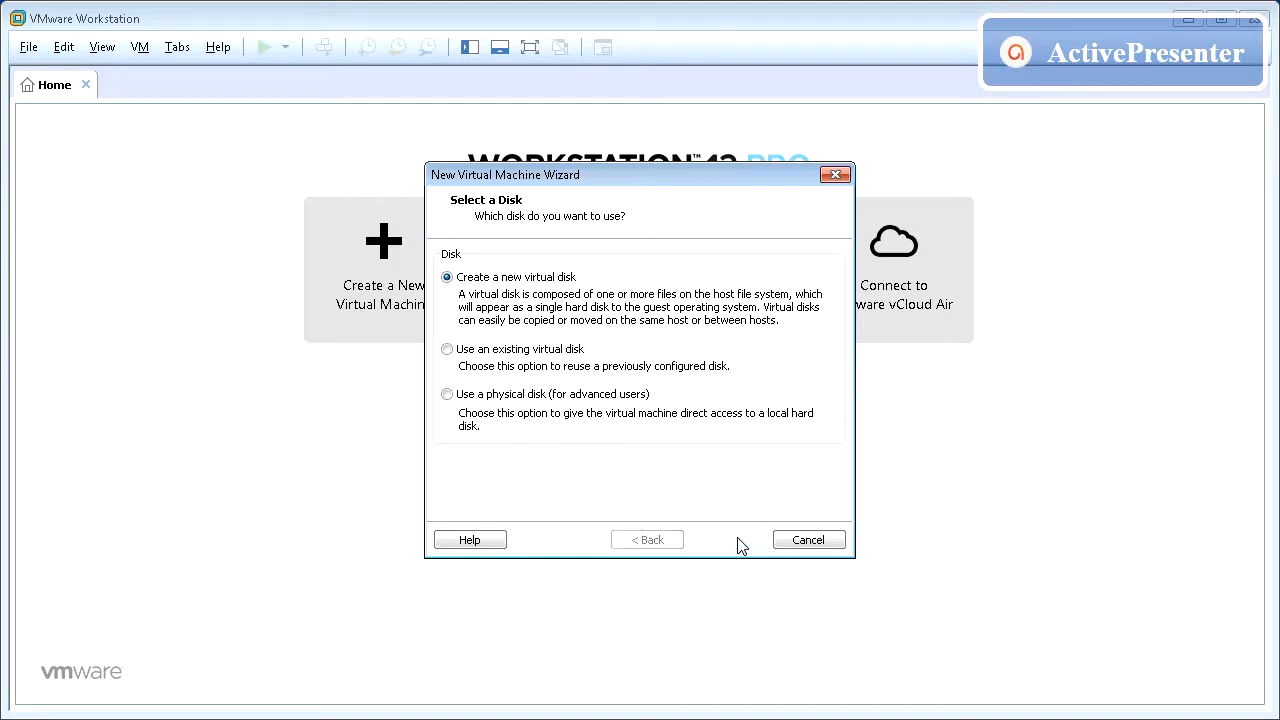
left_click(727, 540)
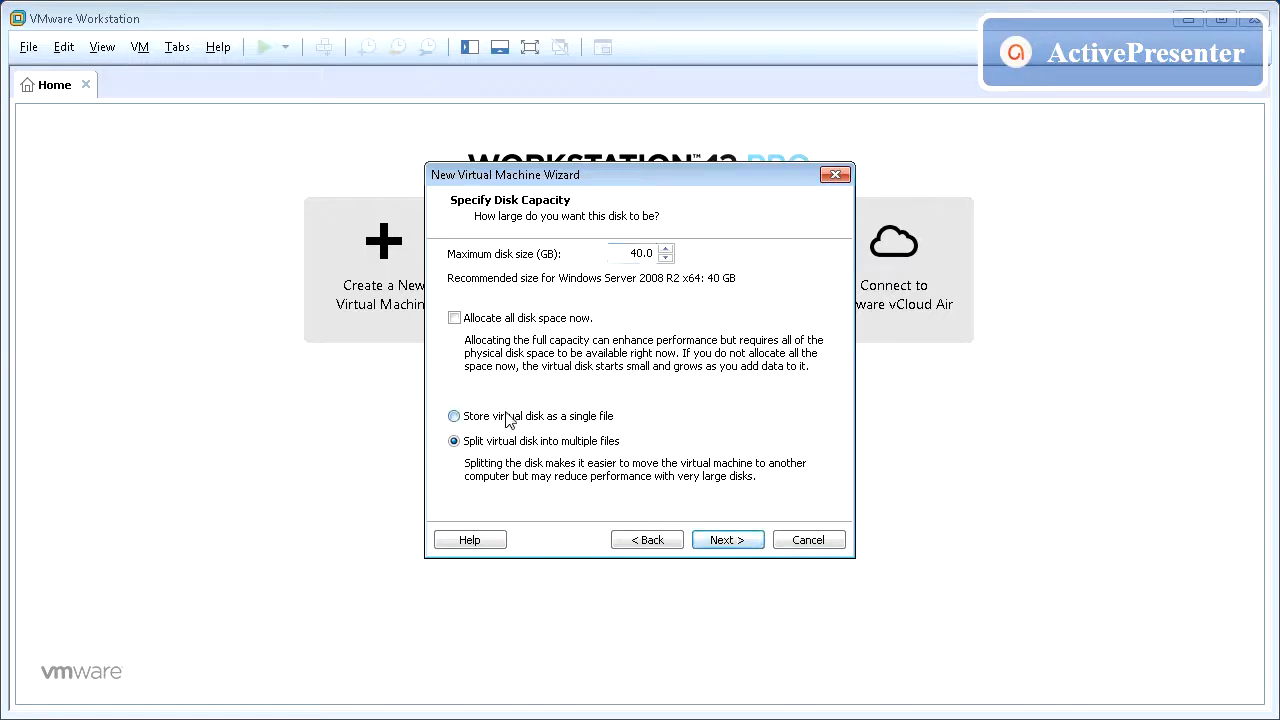
left_click(454, 416)
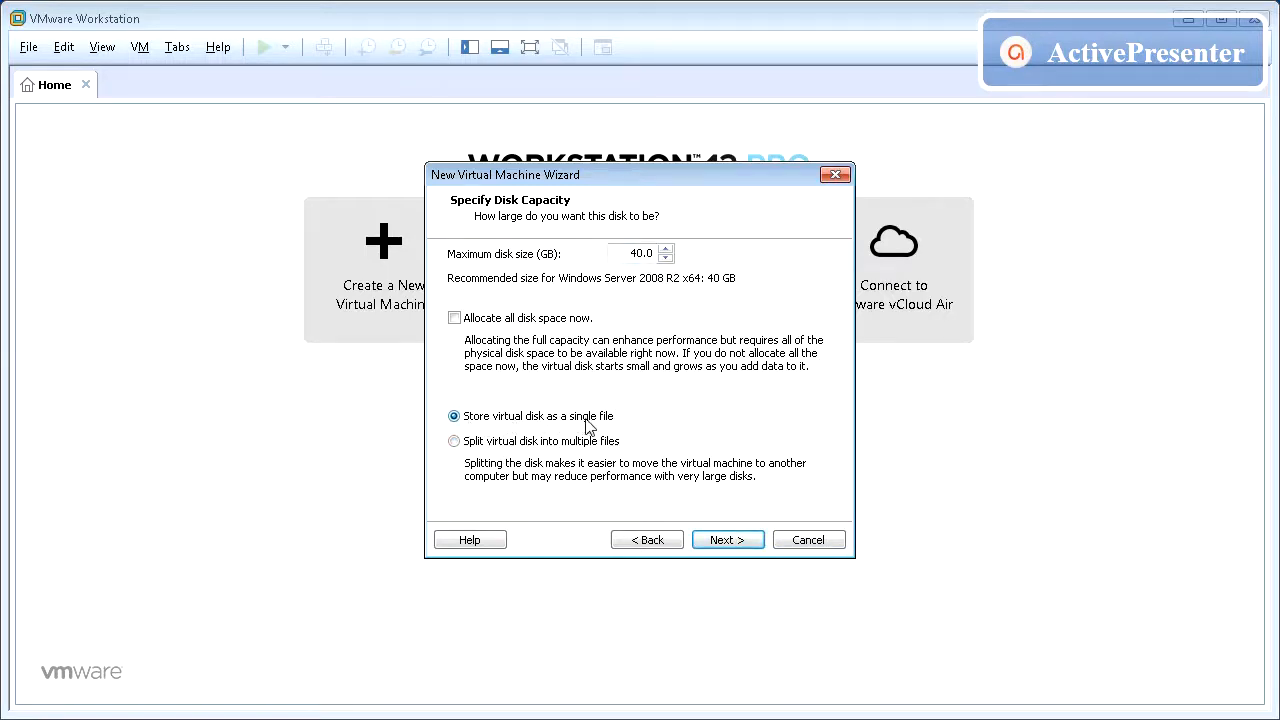
mouse_move(728, 540)
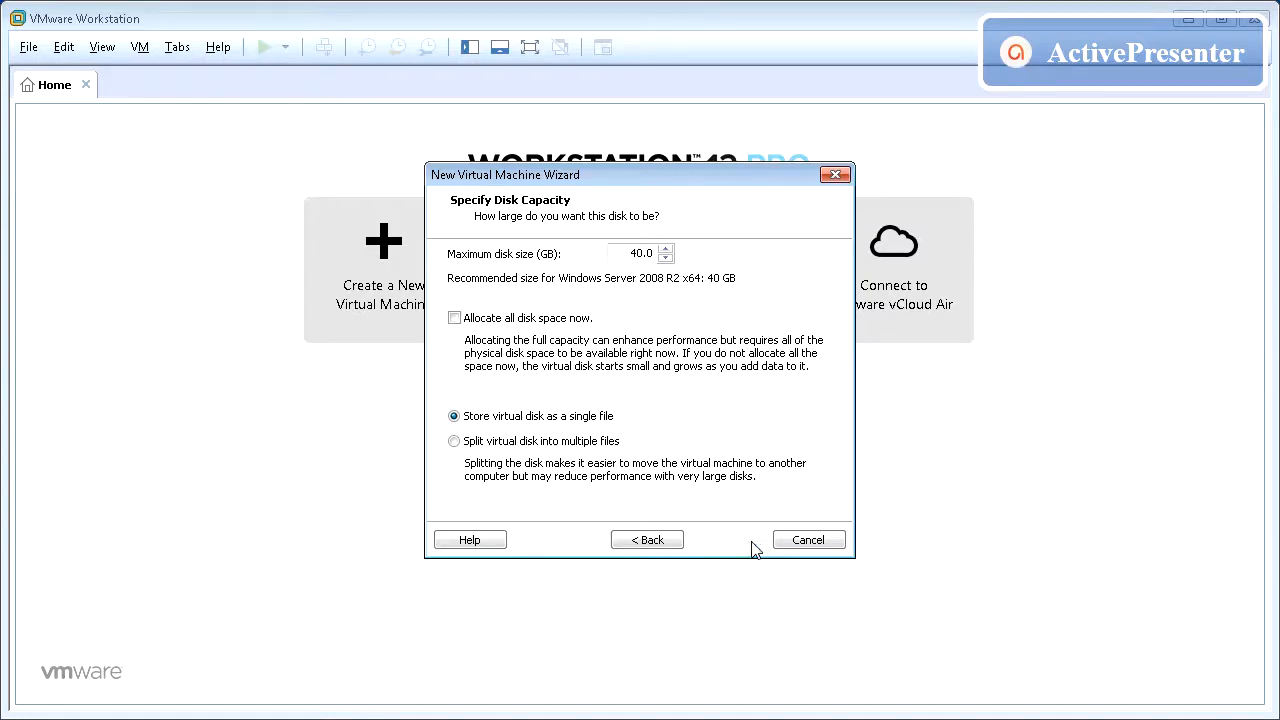
left_click(720, 539)
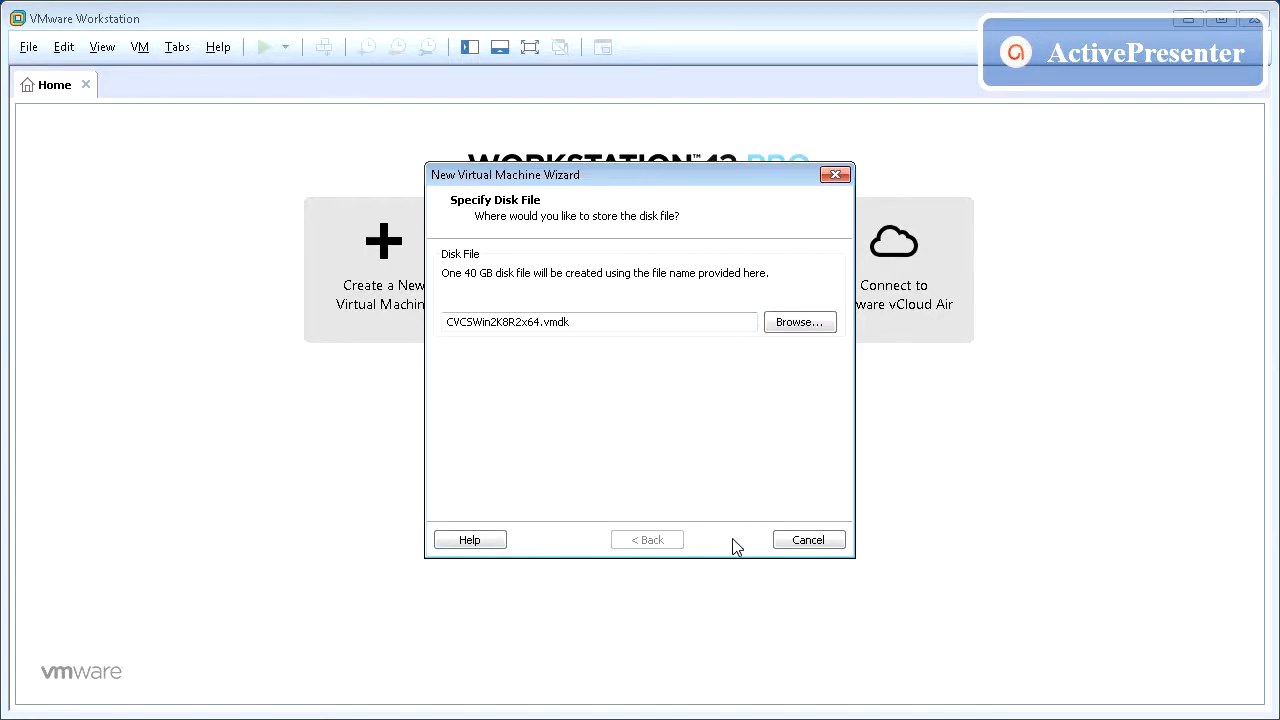
left_click(727, 539)
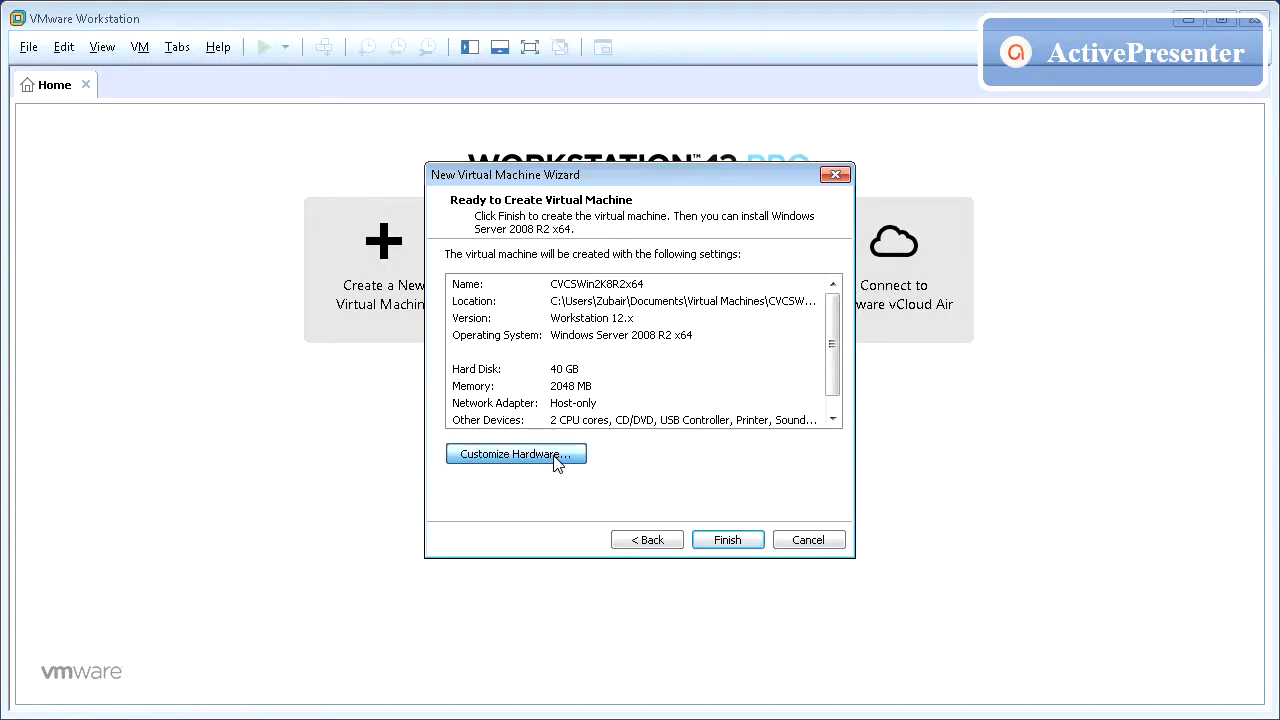
In Customize Hardware, review processors and network adapter, remove the USB Controller, then select Printer.
left_click(515, 453)
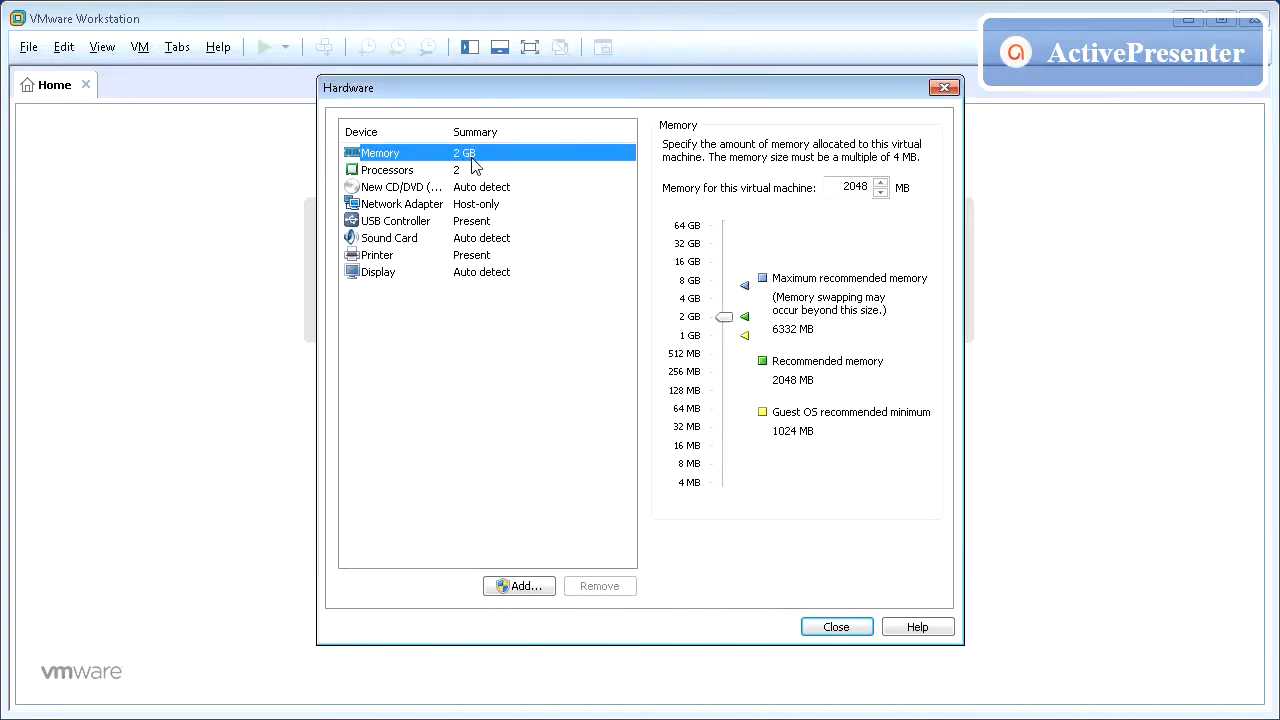
left_click(387, 169)
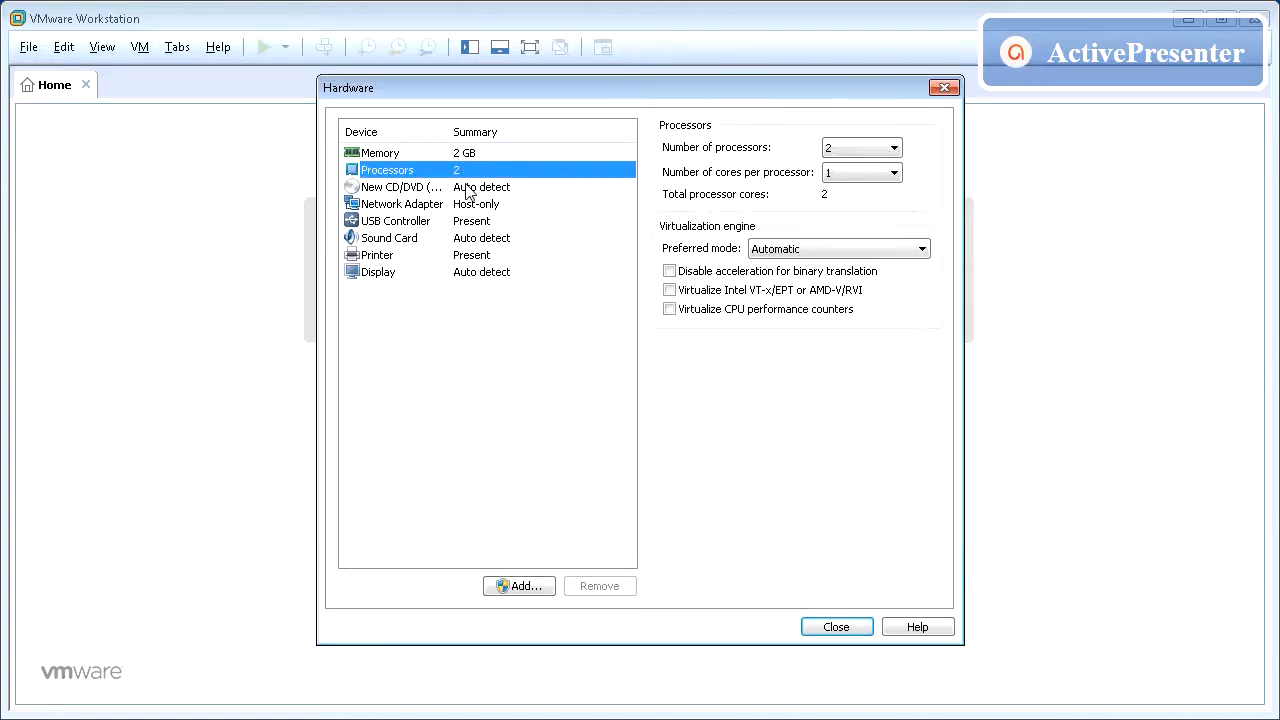
left_click(402, 204)
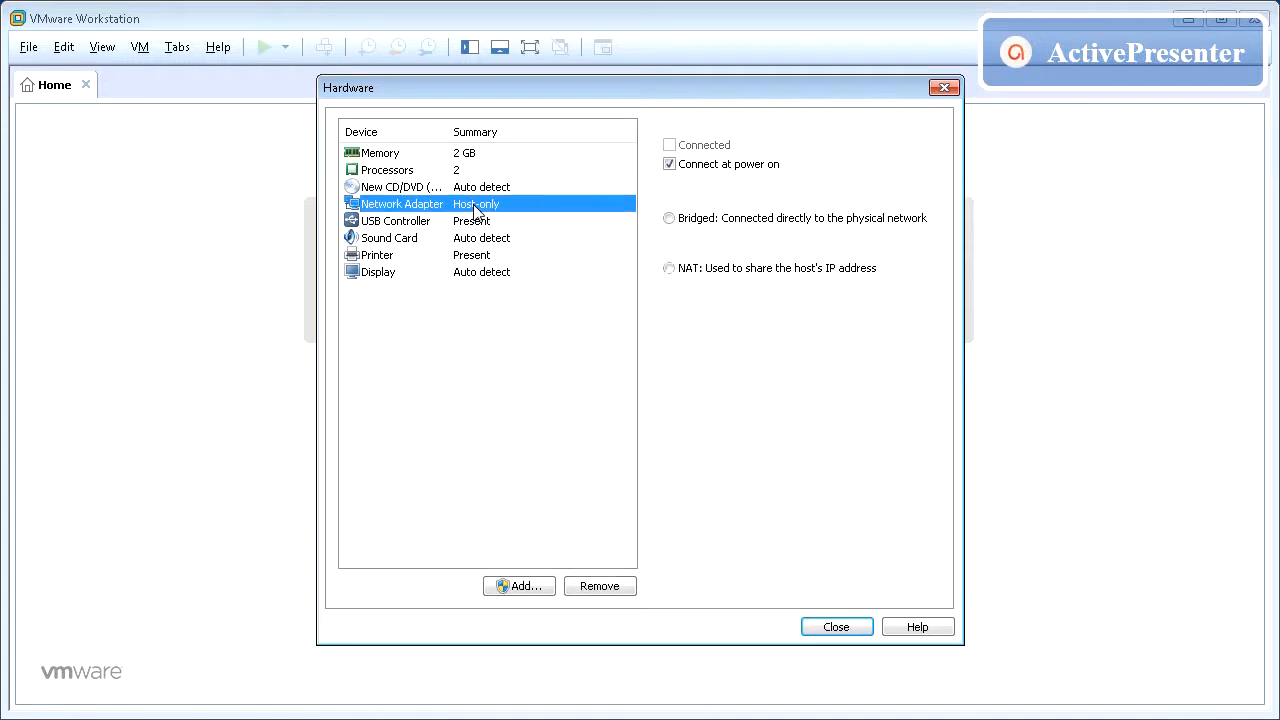
left_click(394, 220)
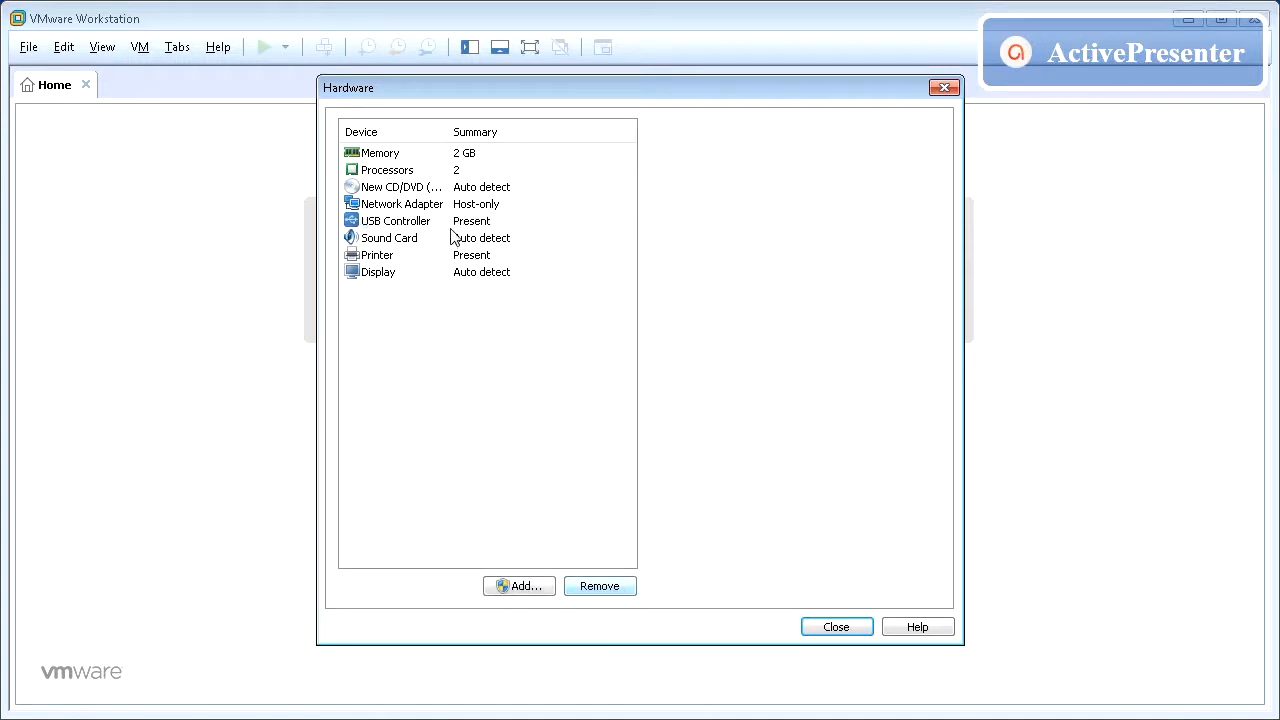
left_click(389, 220)
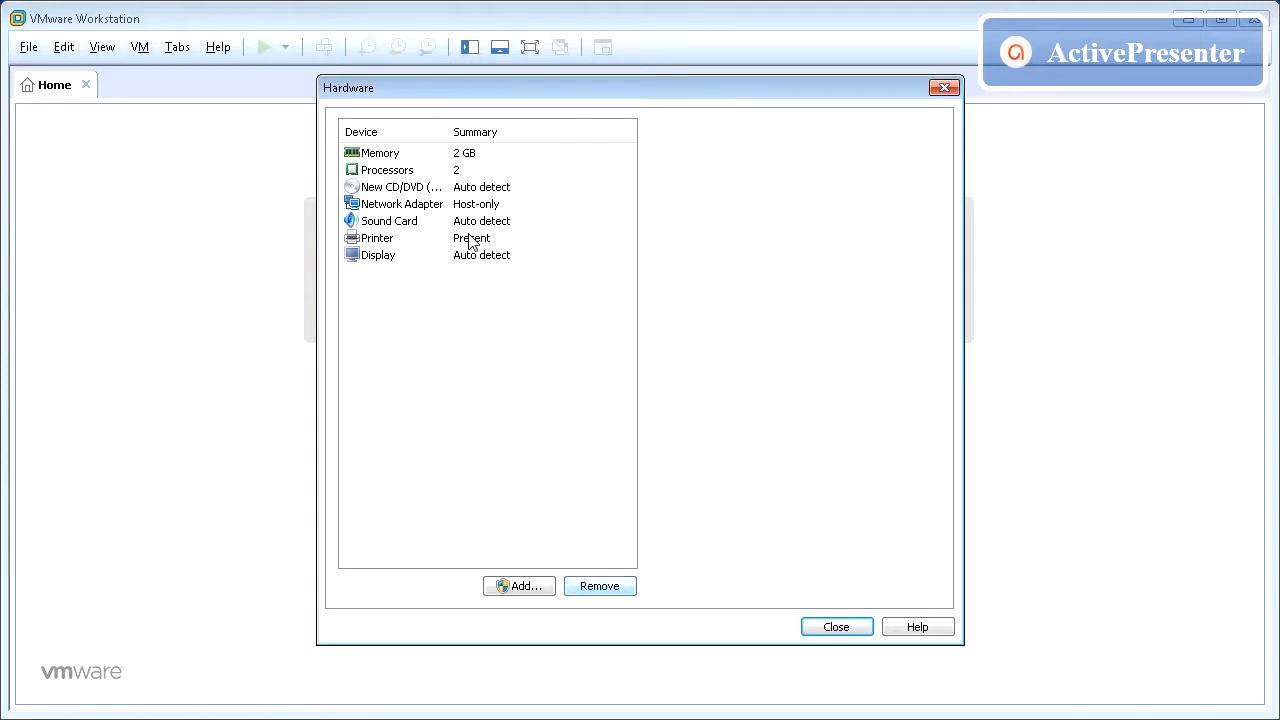
left_click(836, 626)
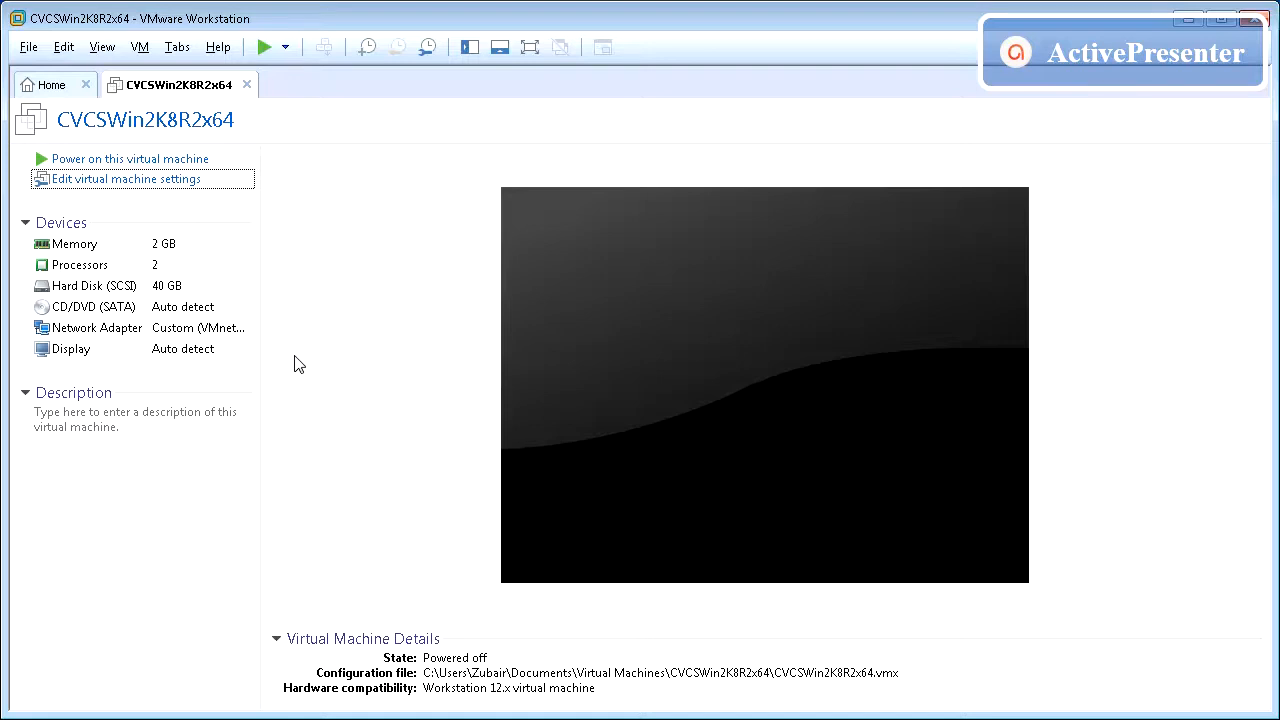
mouse_move(333, 393)
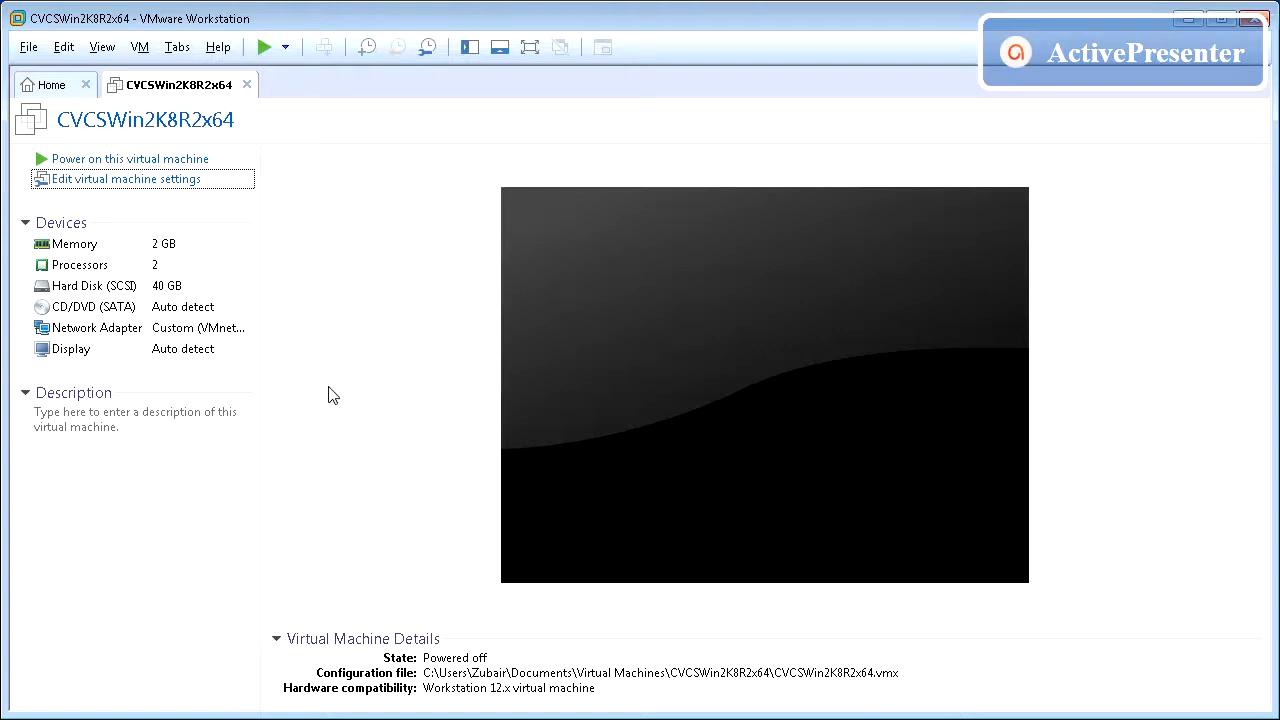
Return to the Home tab, leaving the CVCSWin2K8R2x64 tab open.
left_click(50, 84)
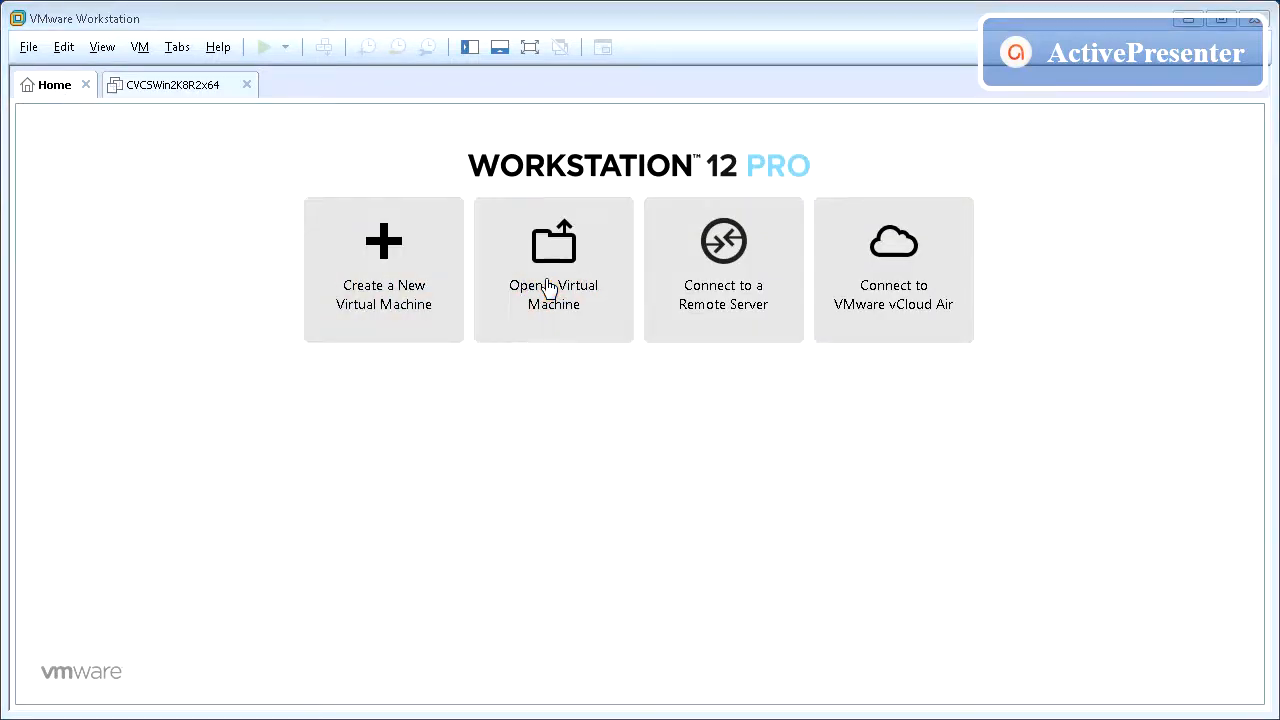
Choose Open a Virtual Machine from the Home page to browse for an existing VM.
left_click(553, 270)
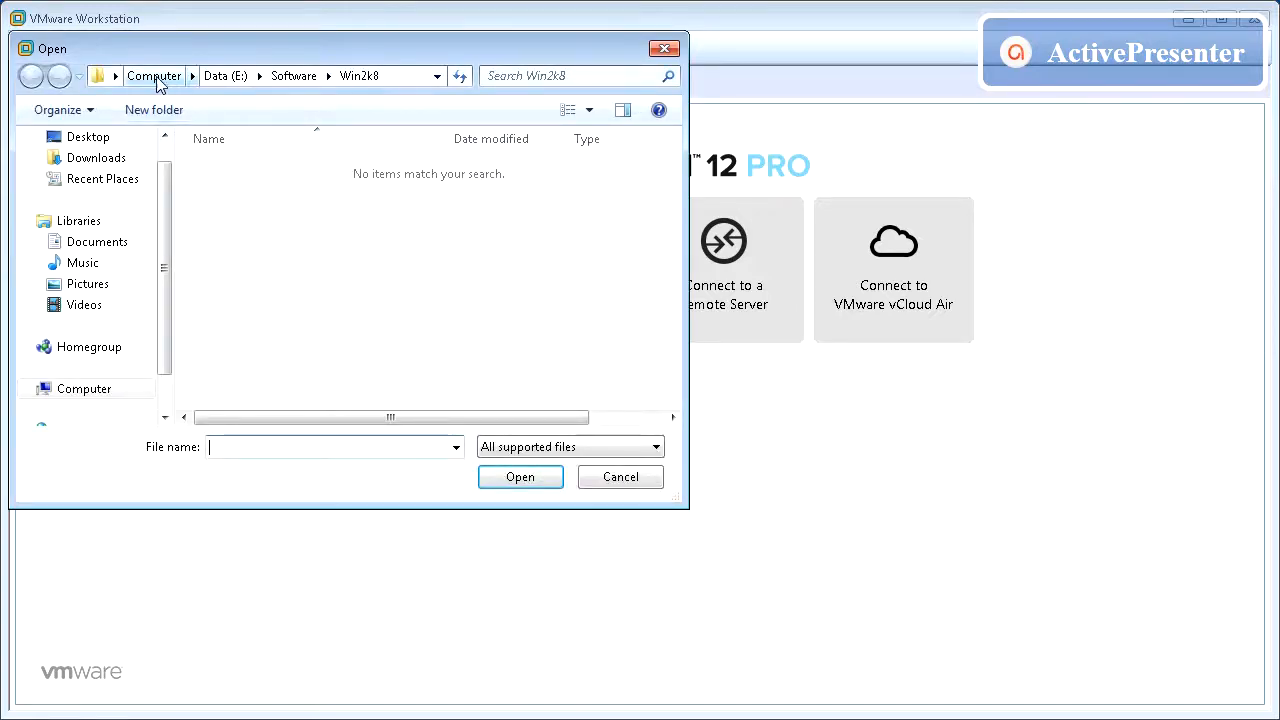
mouse_move(154, 75)
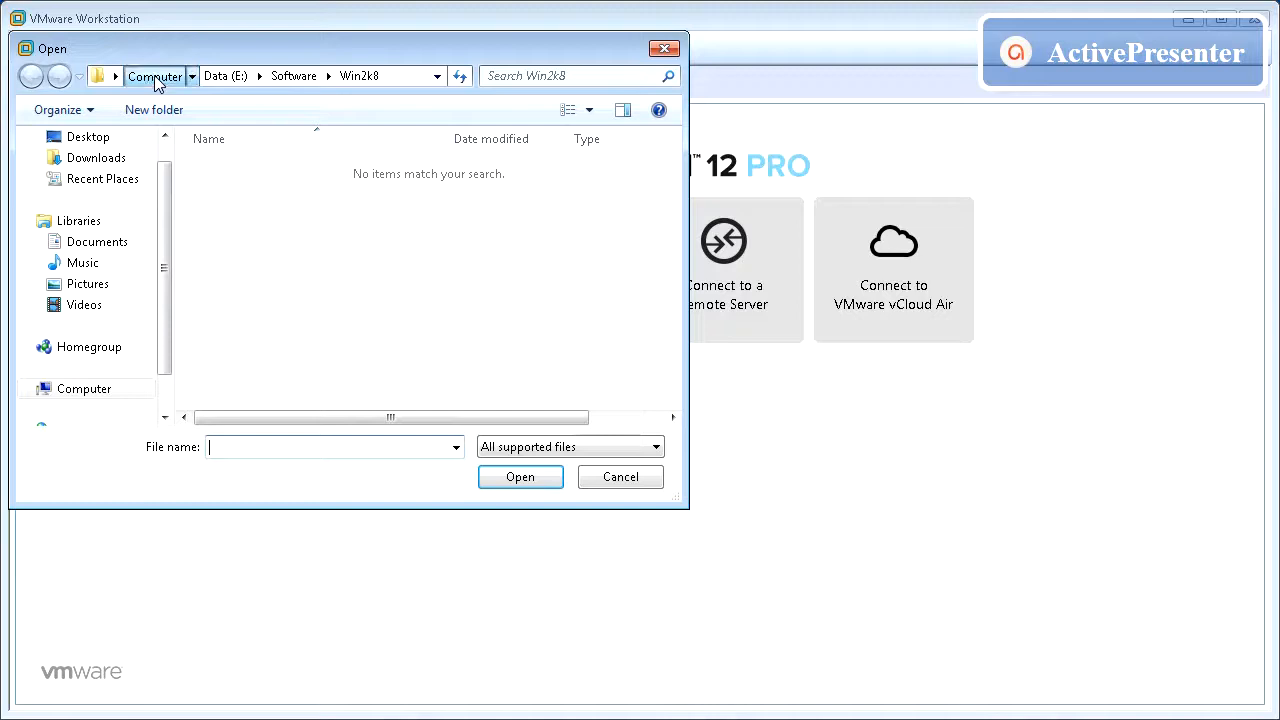